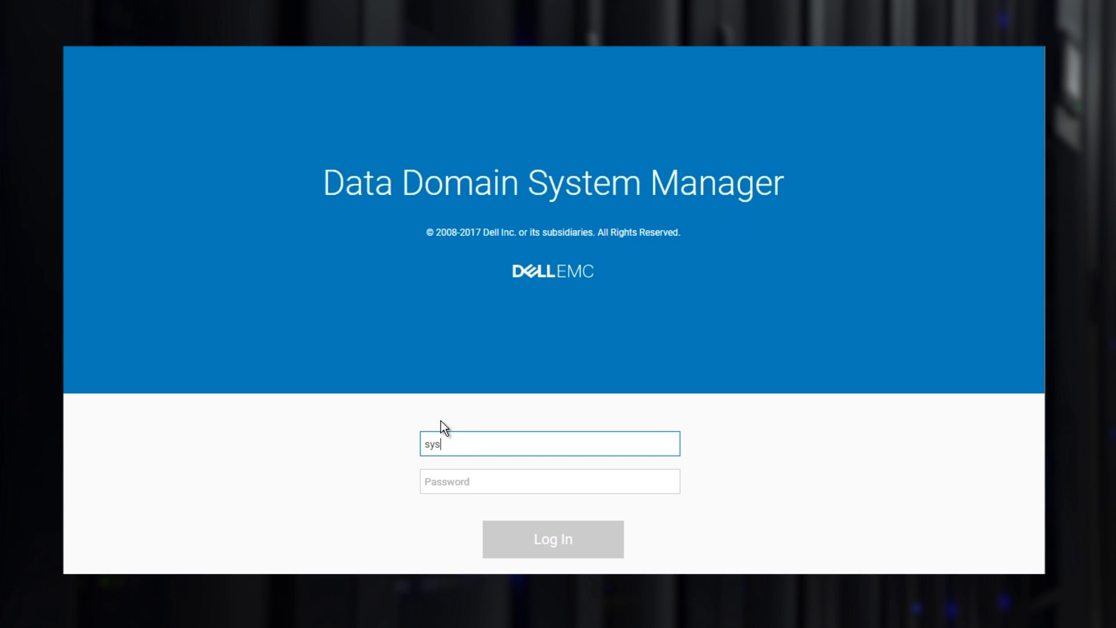
Sign in to System Manager as sysadmin, reaching the End User License Agreement.
type("admin")
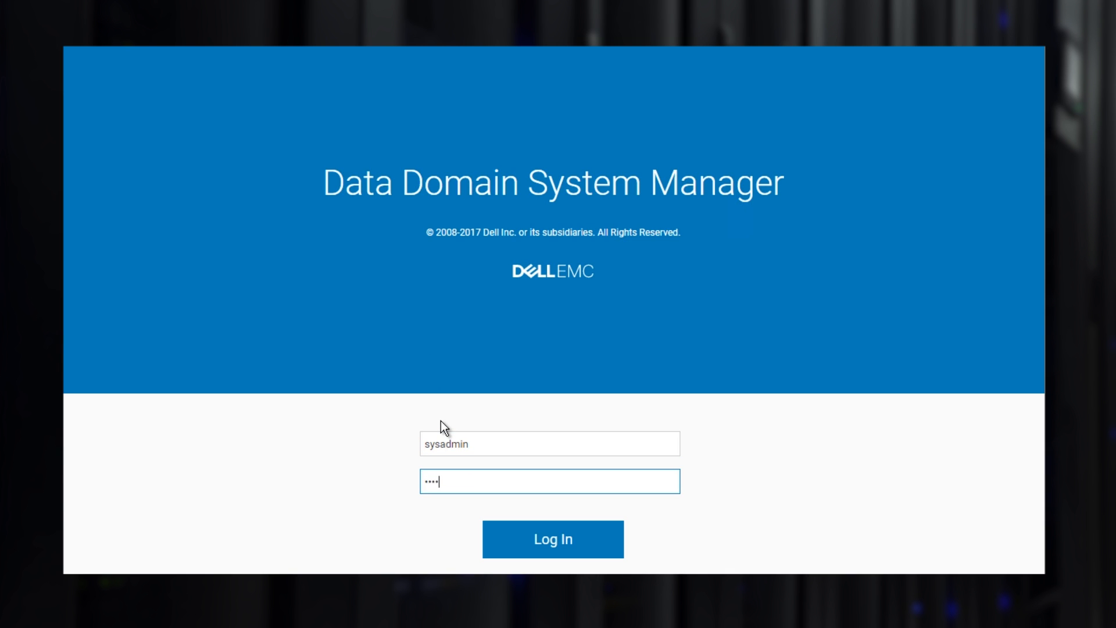
left_click(552, 538)
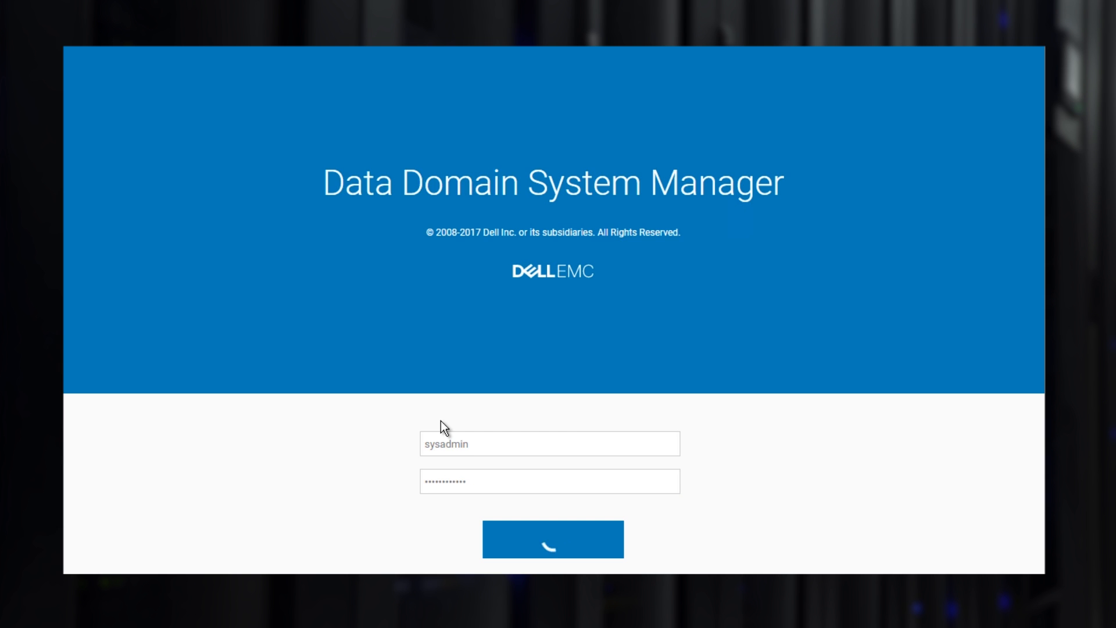
left_click(552, 538)
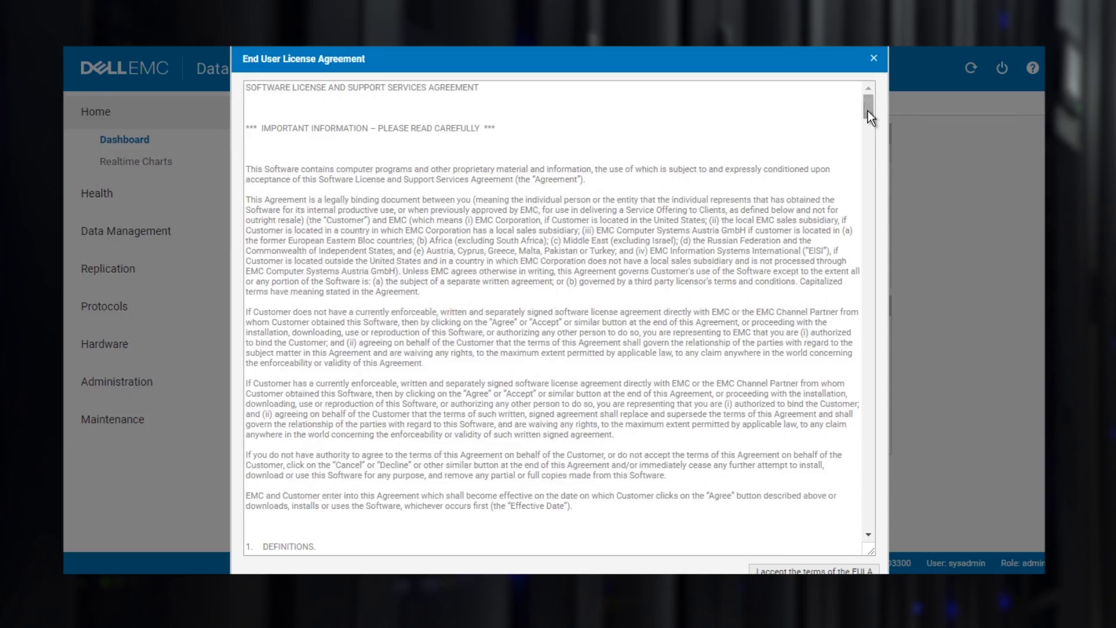
Read through and accept the EULA so the dashboard and Configuration Wizard load.
scroll("down", 3)
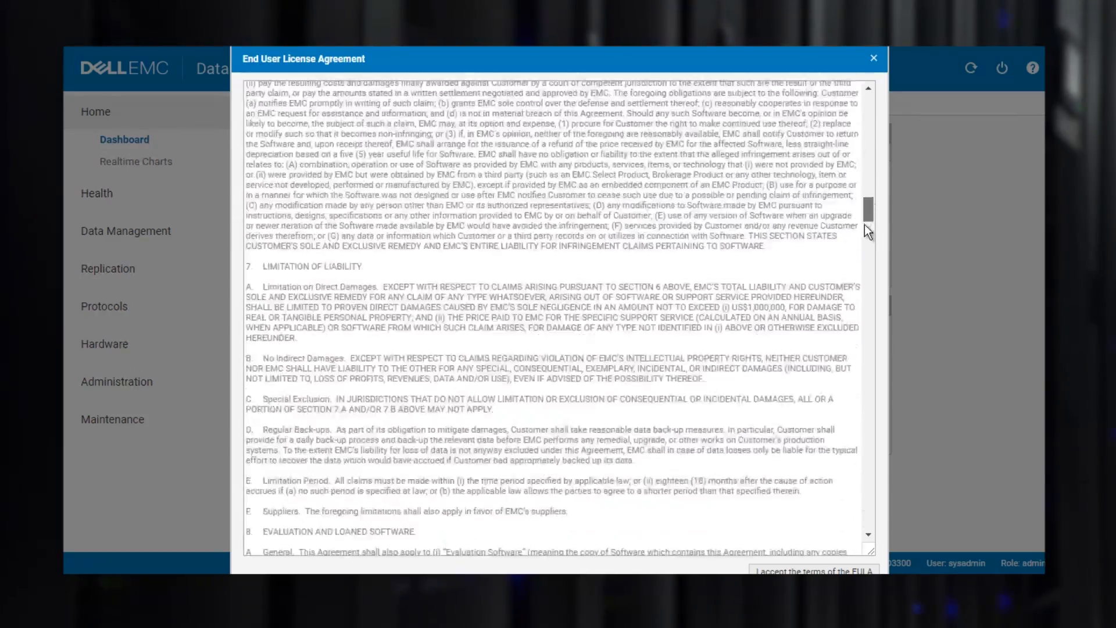
scroll("down", 3)
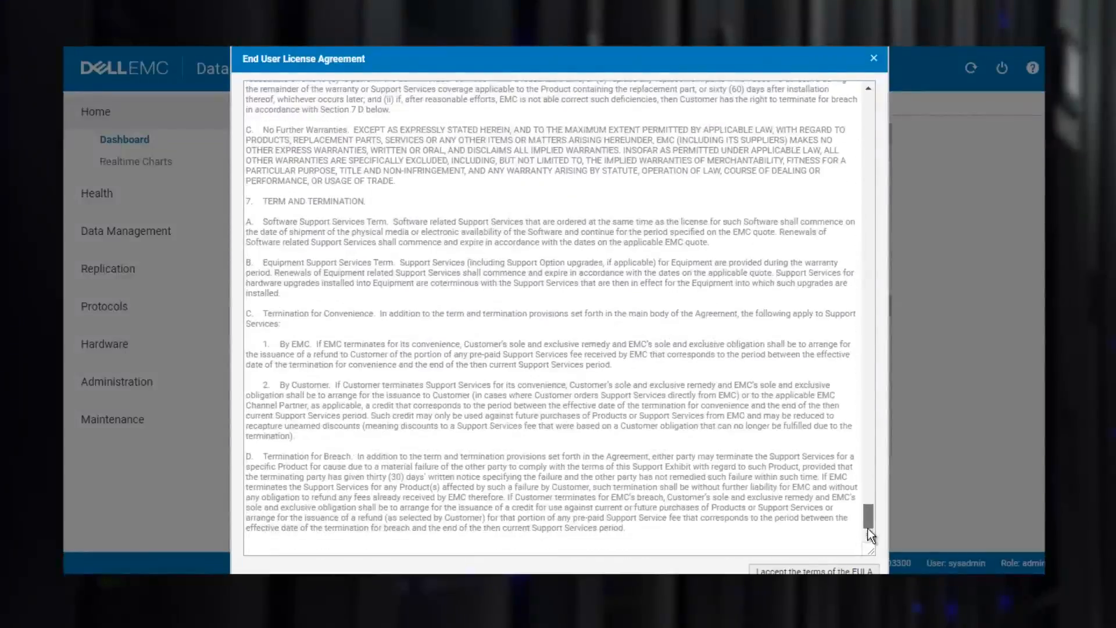
left_click(811, 569)
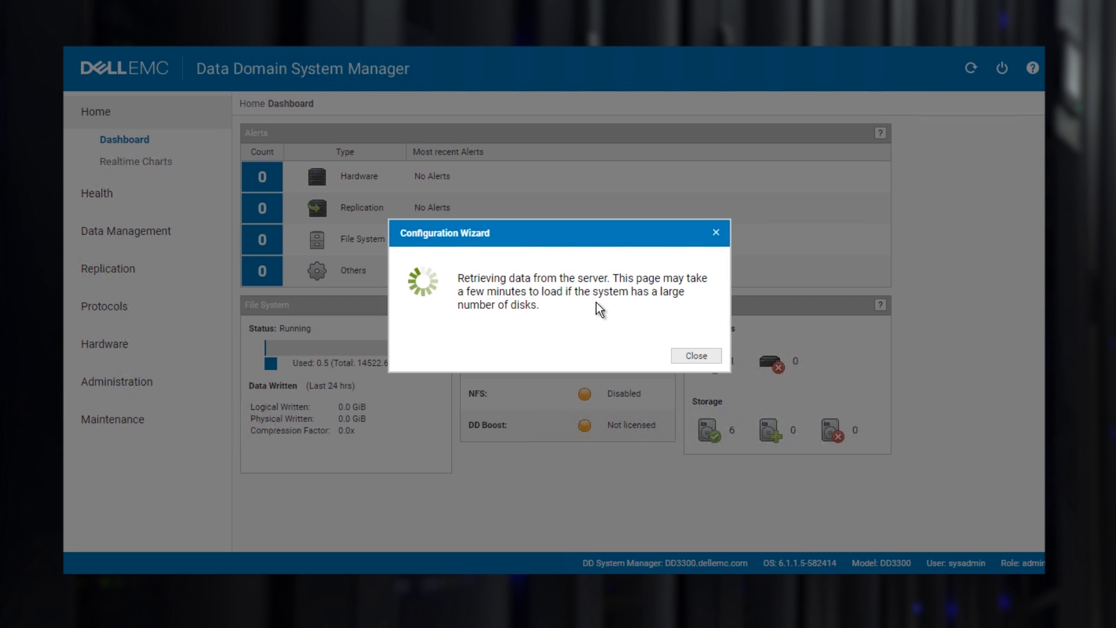
Upload the downloaded .lic file and apply it, licensing 16.0 TB active and 8.0 TB cloud capacity.
left_click(695, 356)
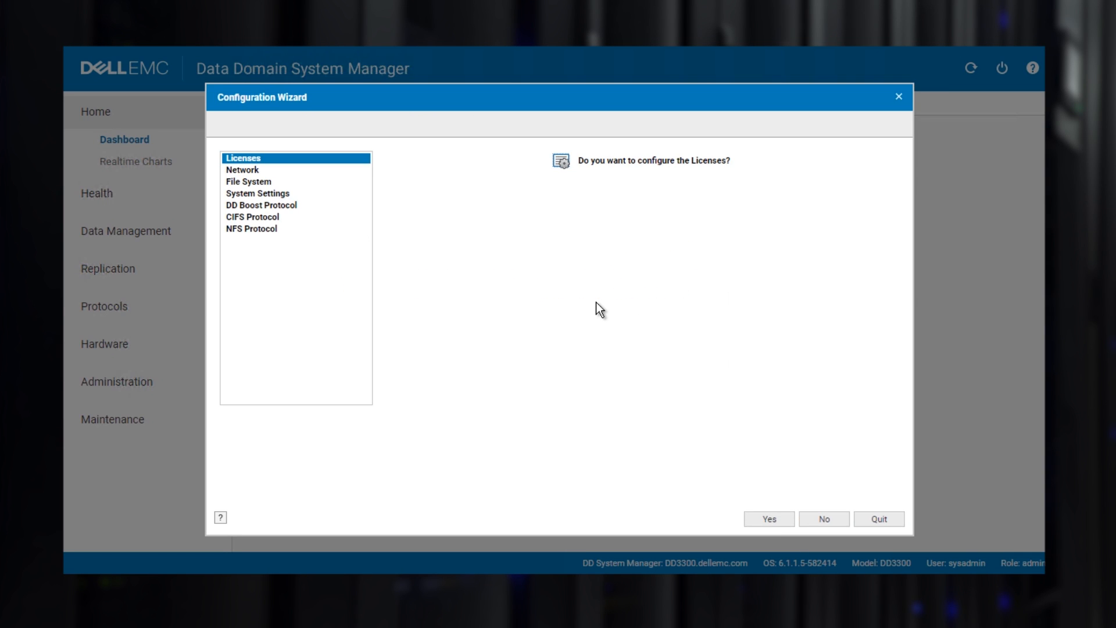
mouse_move(768, 518)
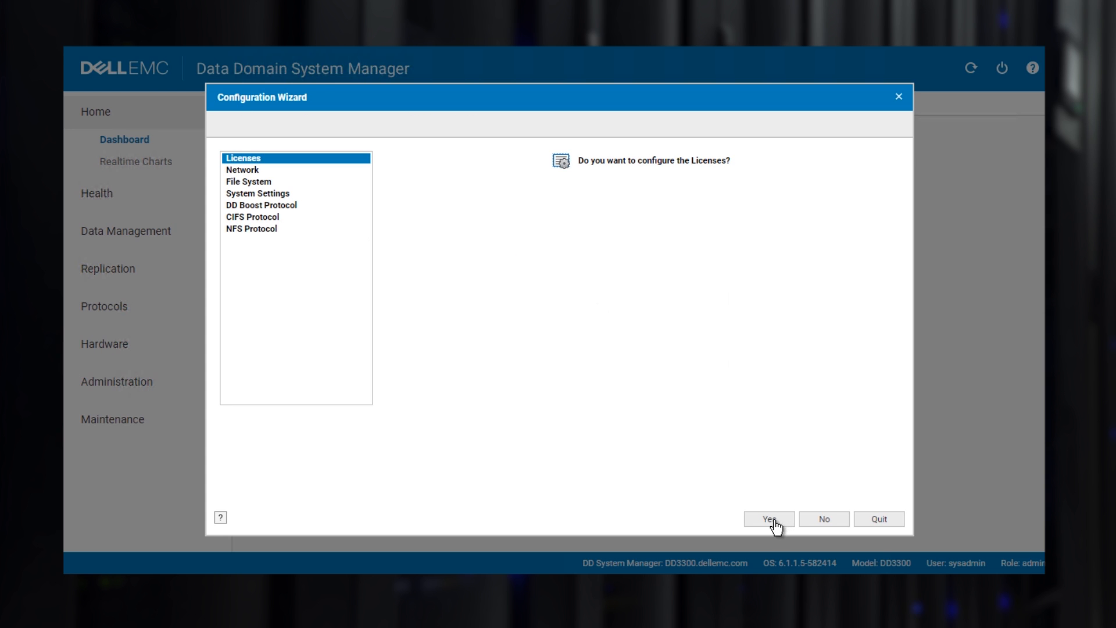
left_click(768, 519)
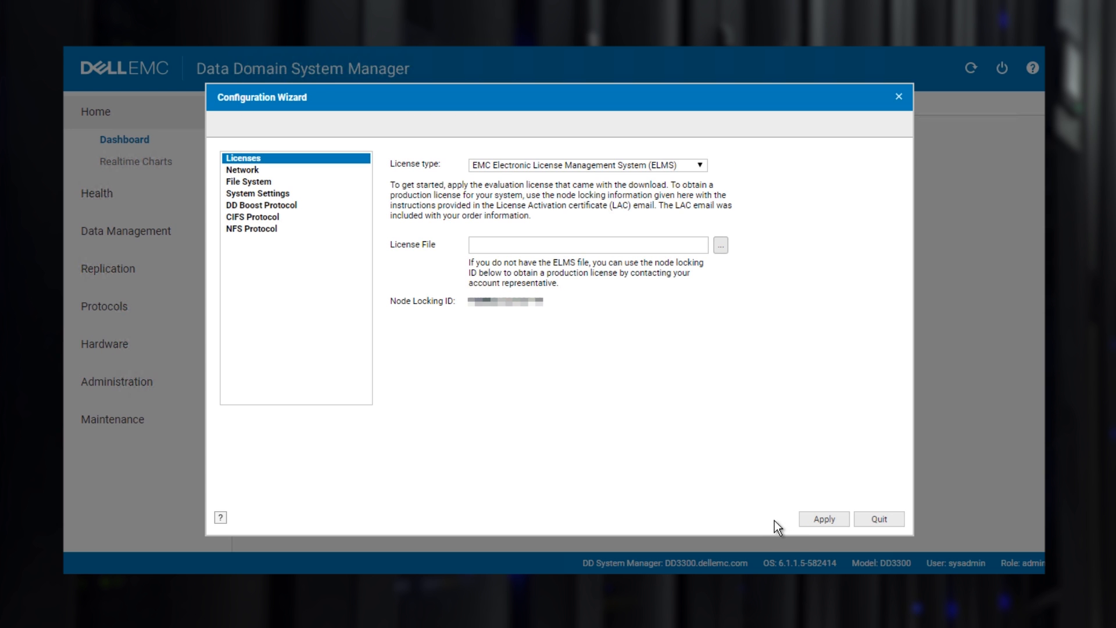
left_click(720, 244)
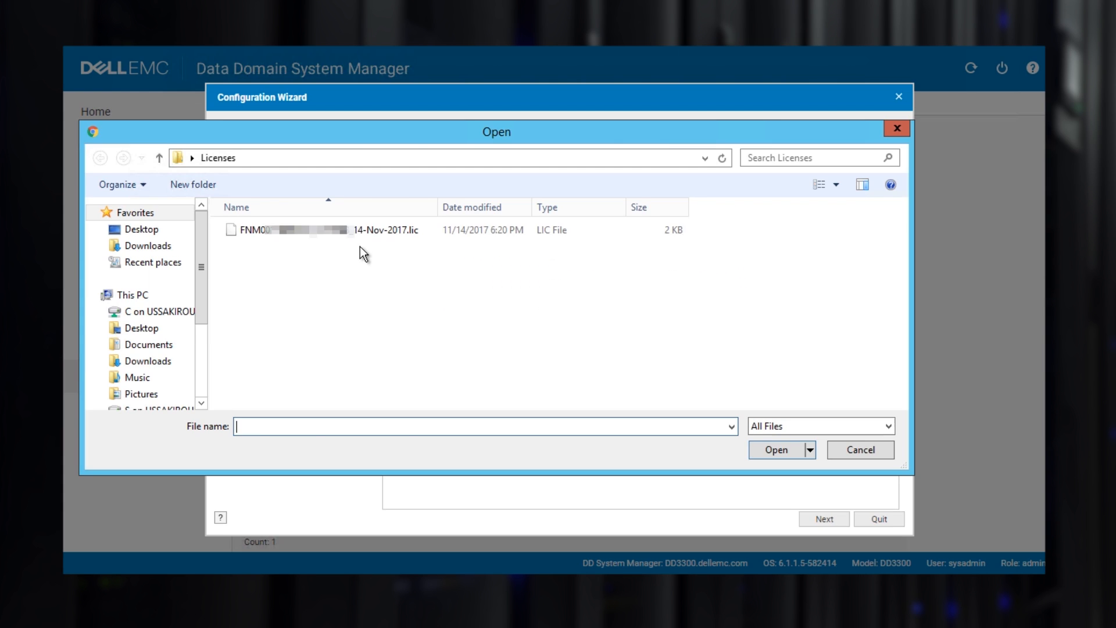
left_click(324, 229)
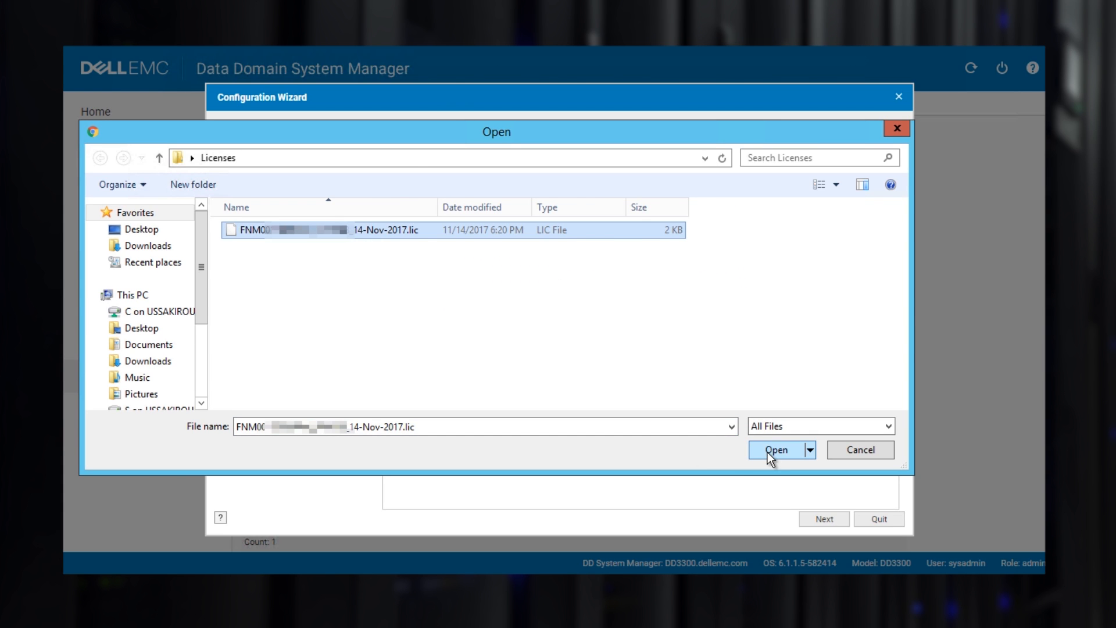
left_click(775, 449)
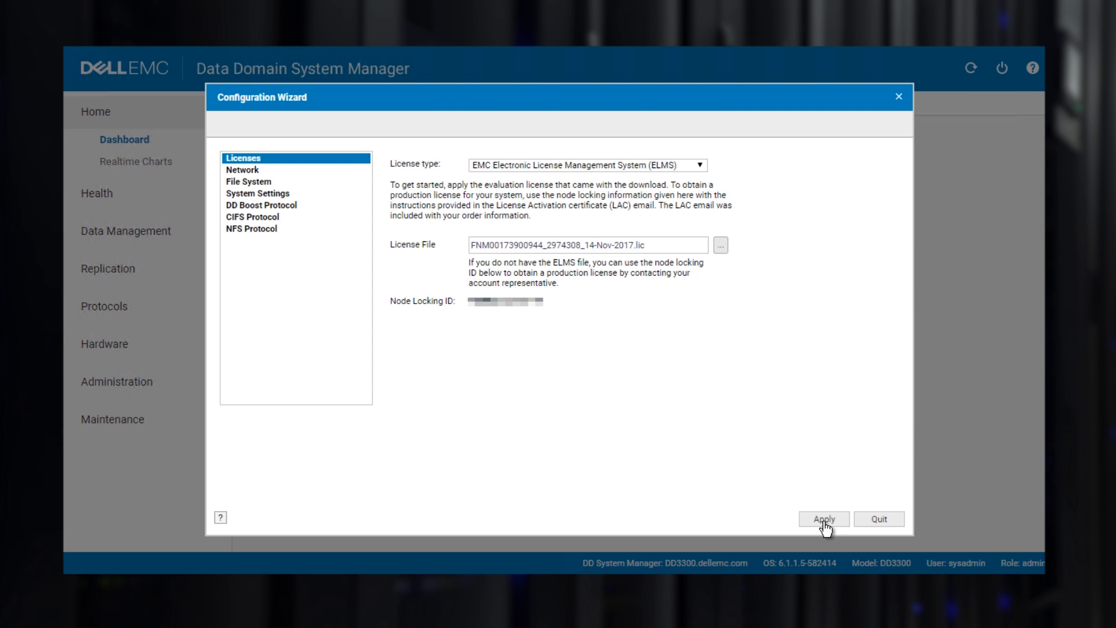
left_click(823, 519)
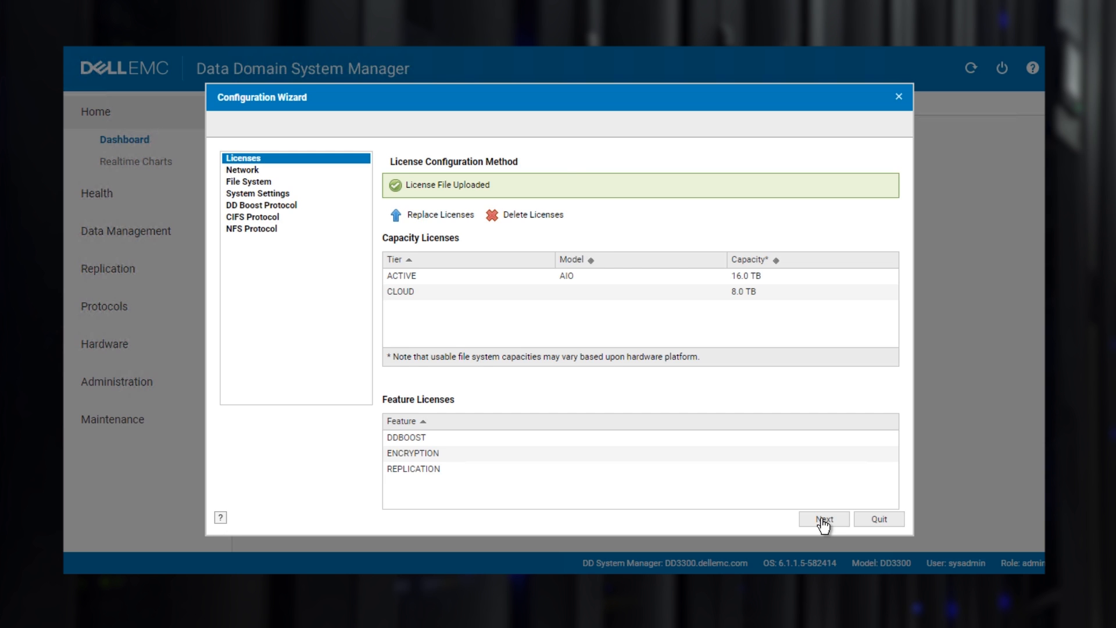
Accept the network defaults—host name, gateway, interface ethMa, two DNS servers—and submit them.
left_click(823, 518)
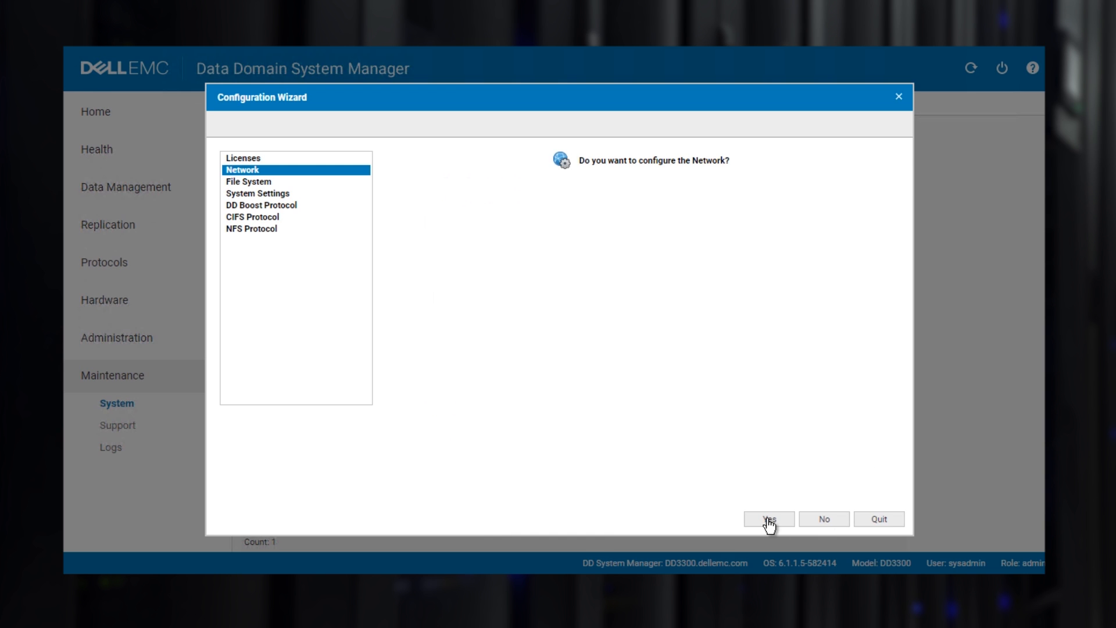
left_click(768, 519)
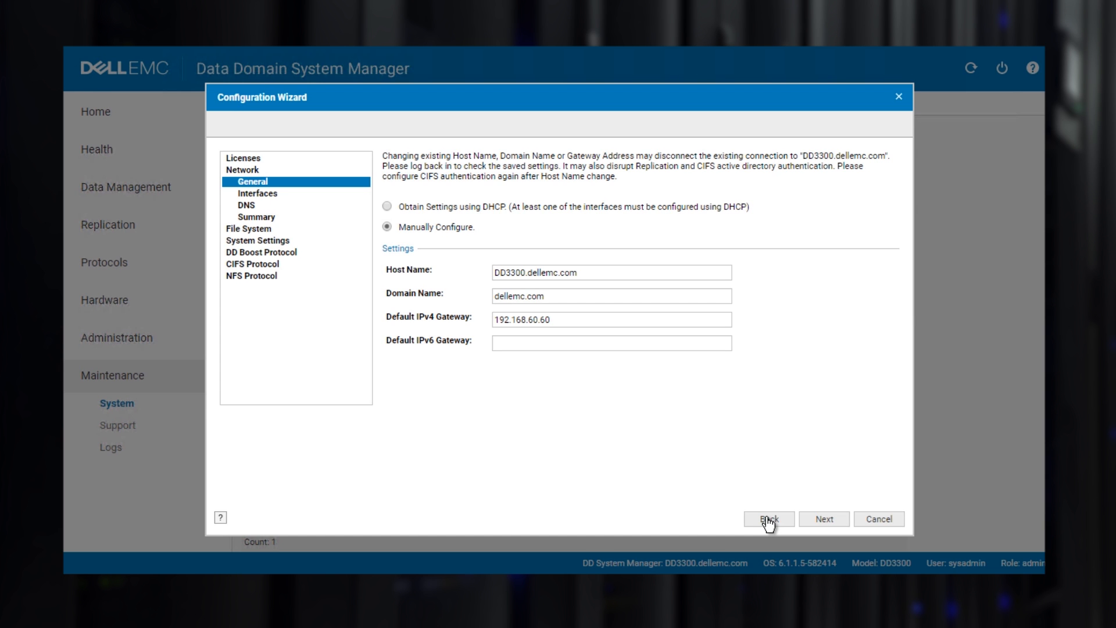
mouse_move(828, 526)
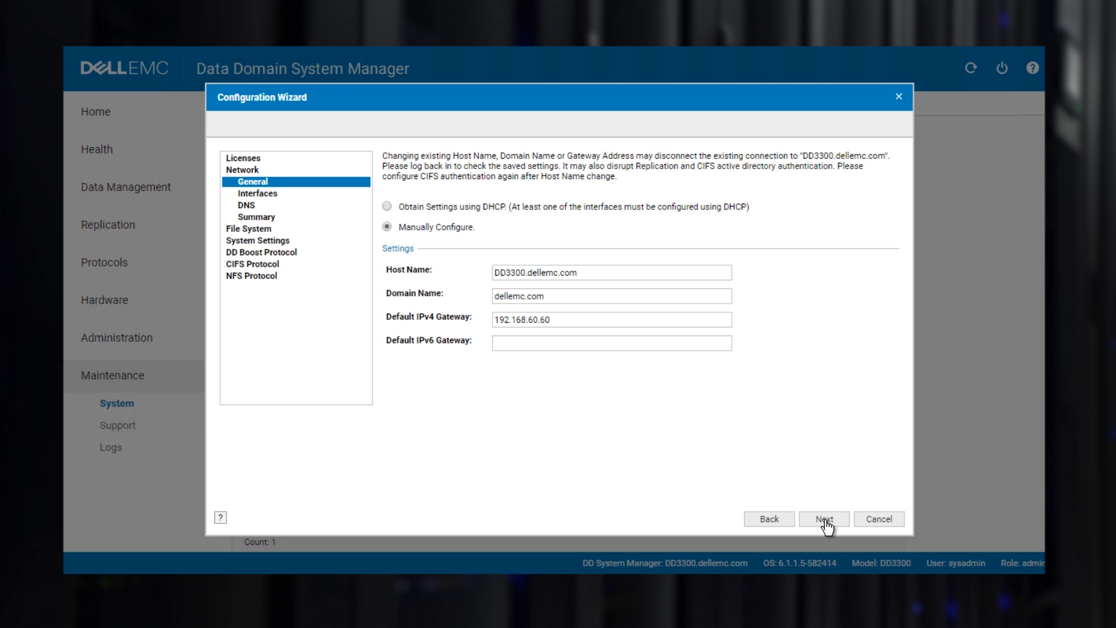
left_click(823, 519)
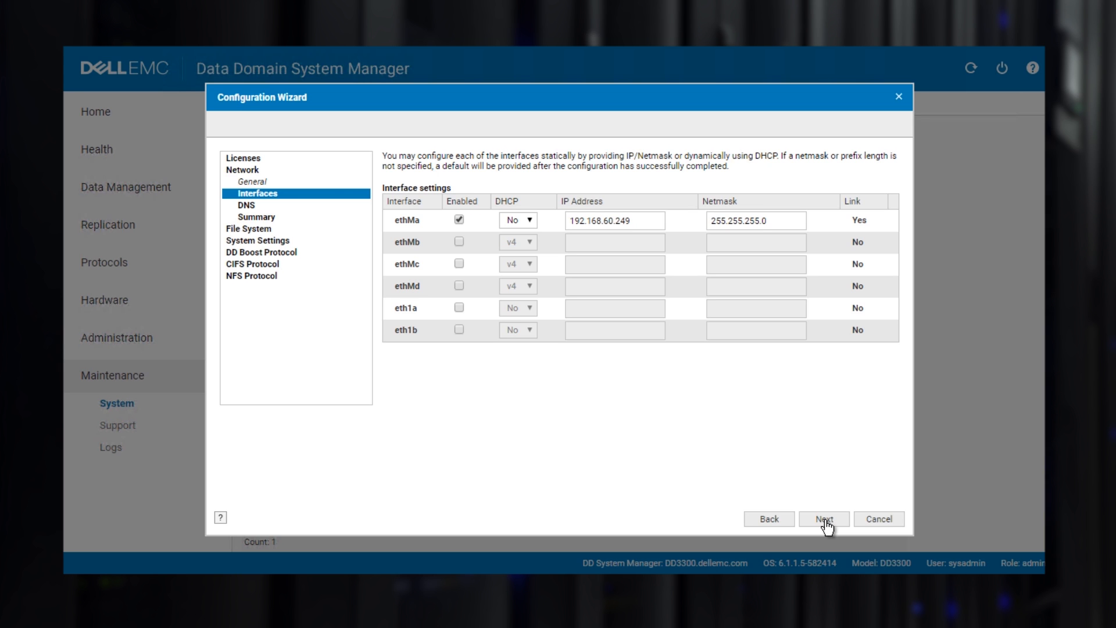
left_click(823, 517)
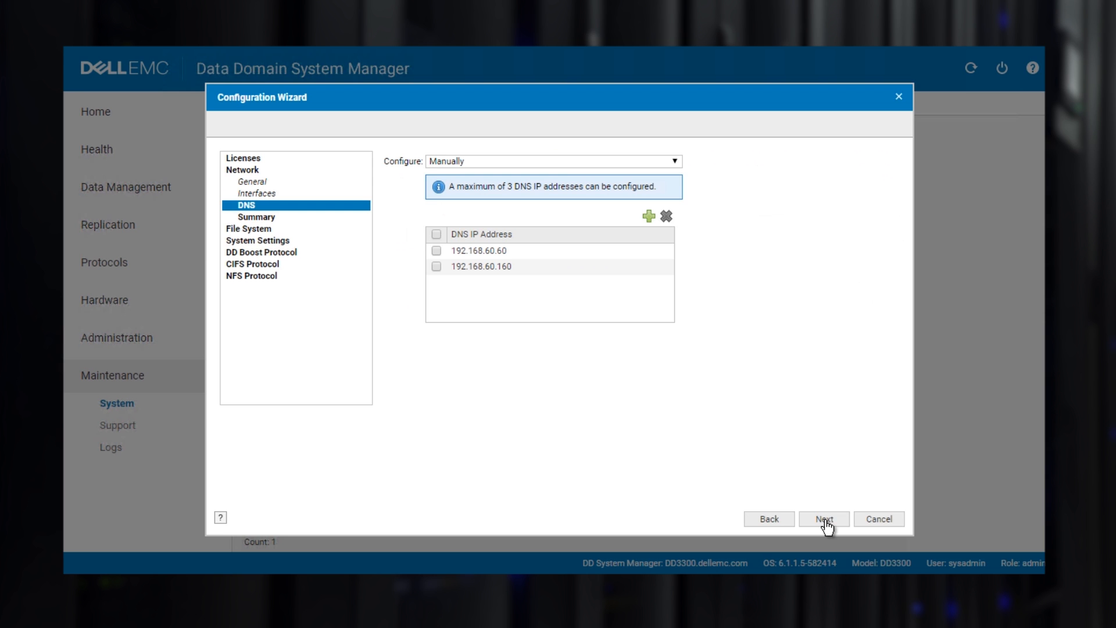
left_click(823, 519)
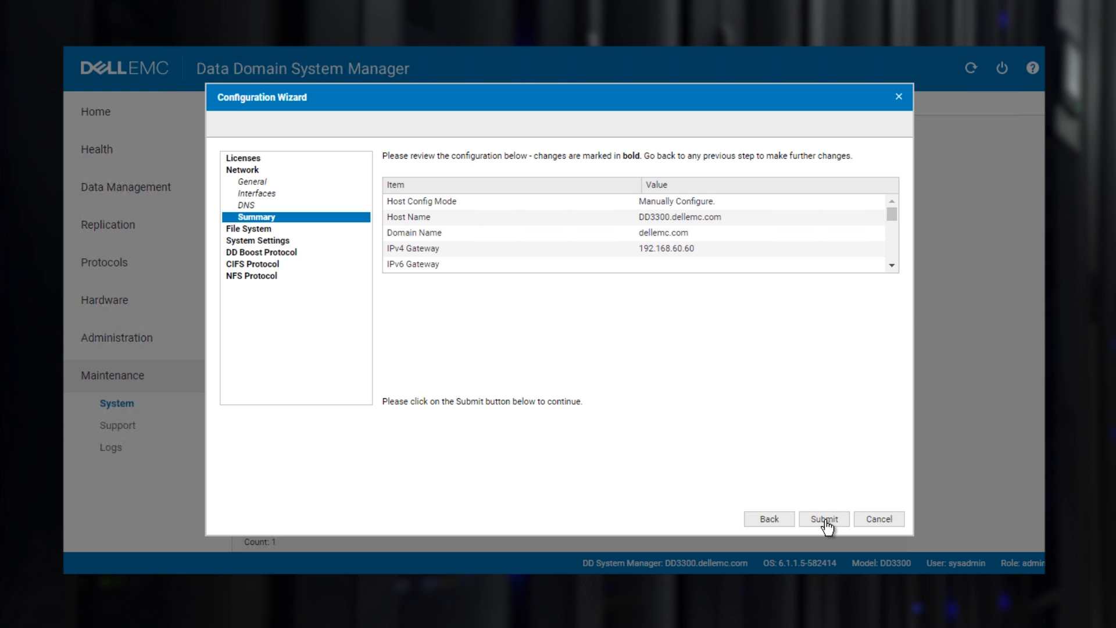
left_click(823, 518)
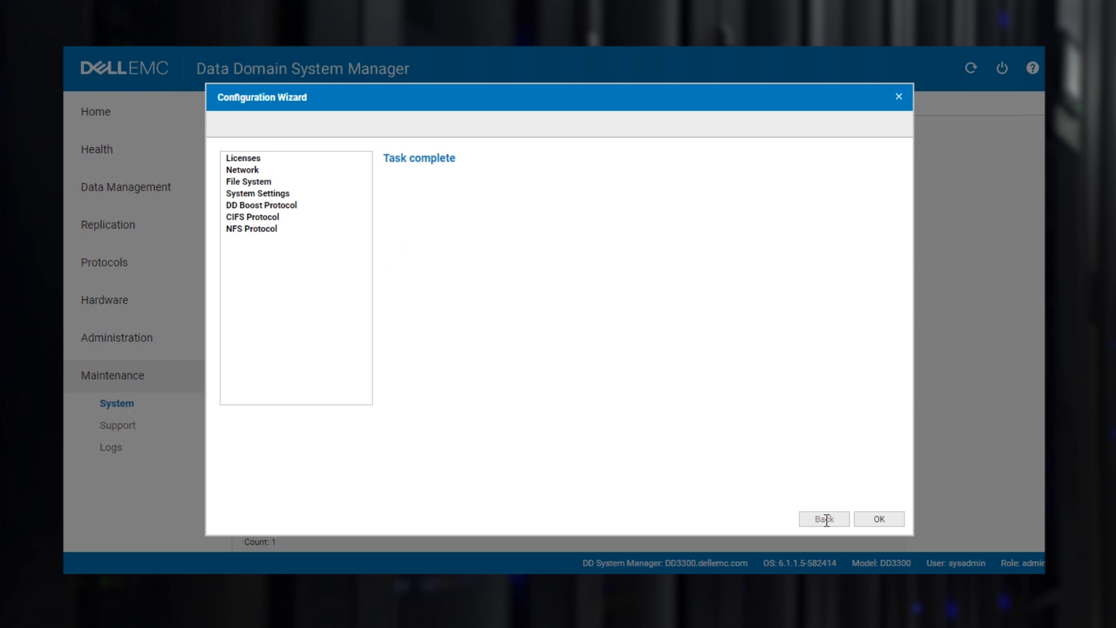
Assign disks dev4, dev6, dev7 and dev8 to the active tier and apply the assignment.
left_click(824, 518)
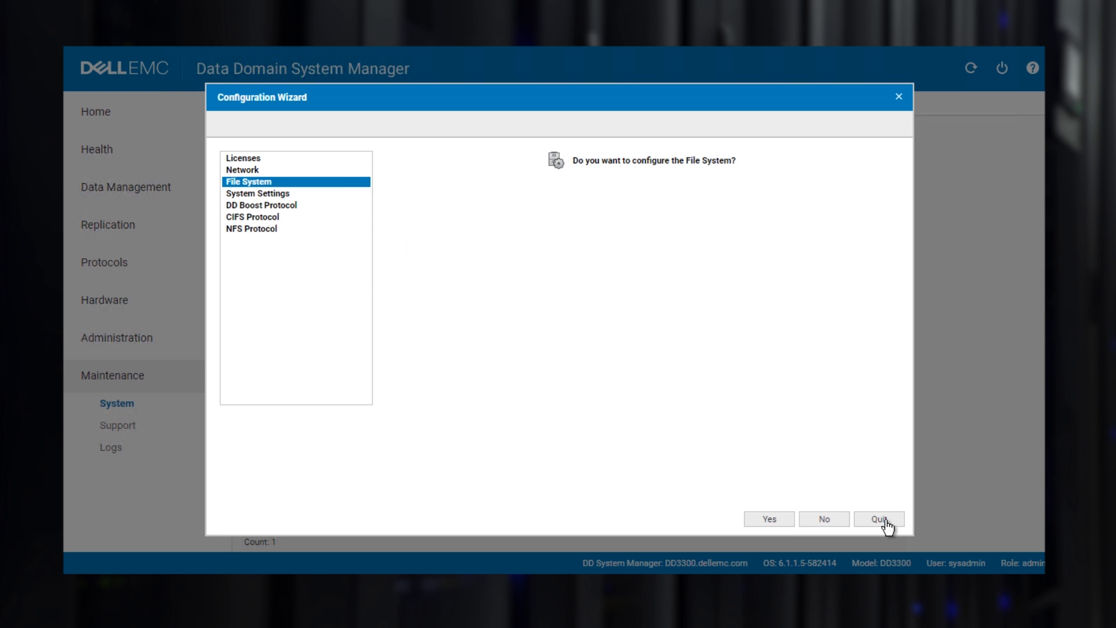
mouse_move(770, 523)
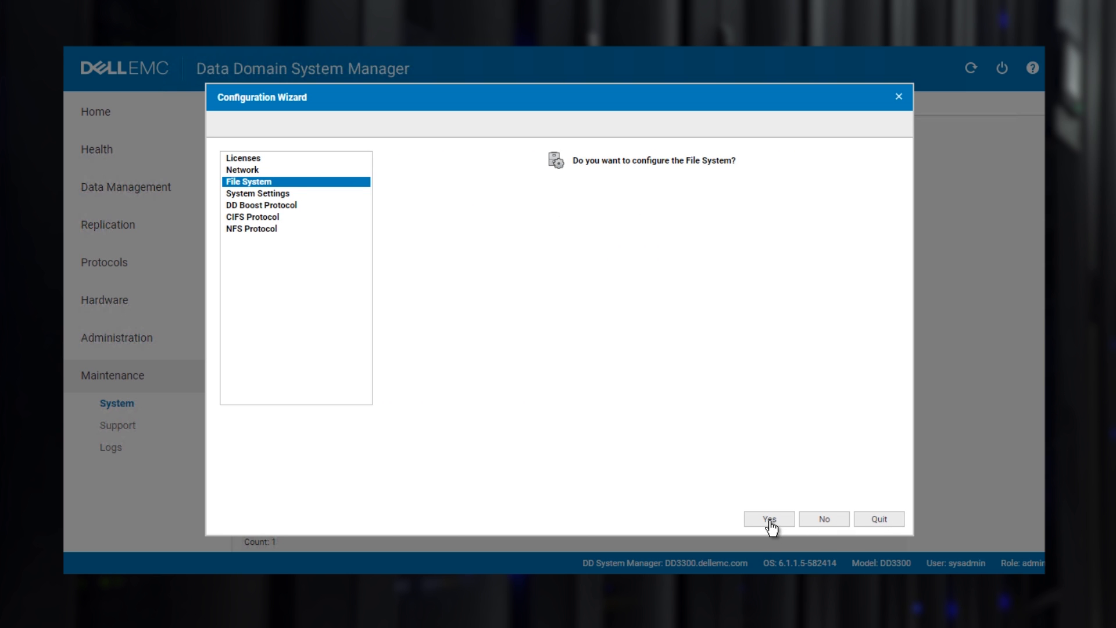
left_click(769, 518)
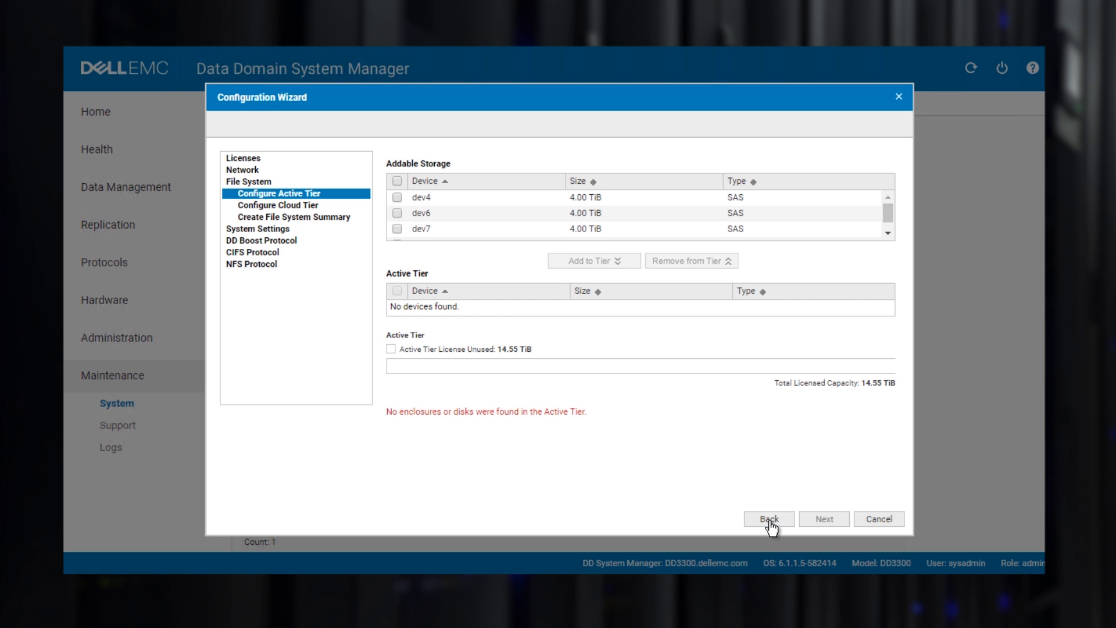
mouse_move(396, 212)
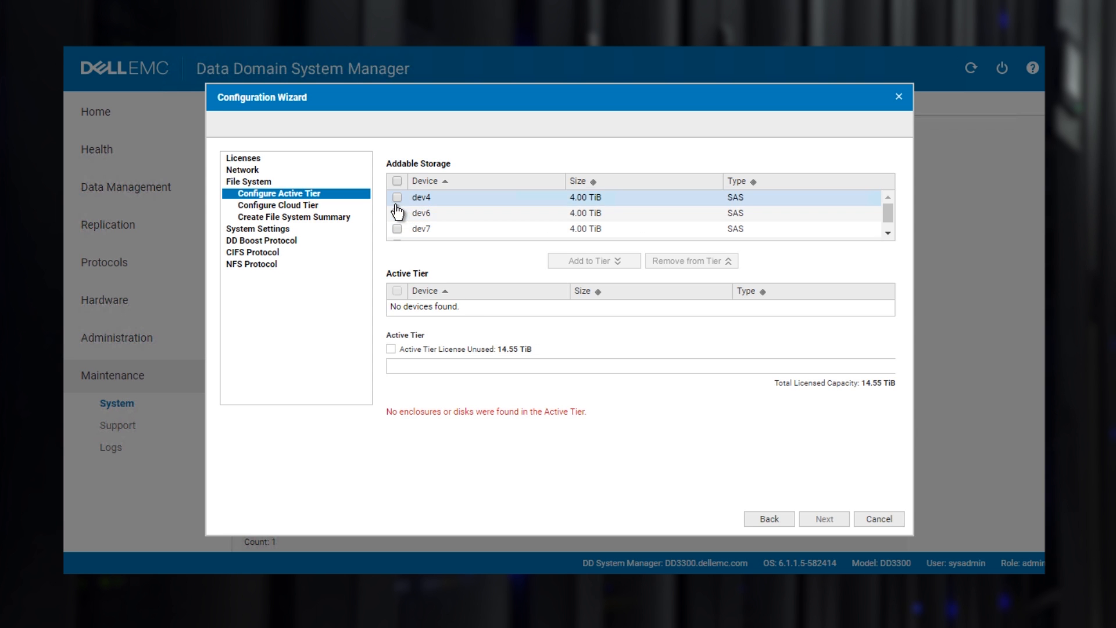
left_click(397, 213)
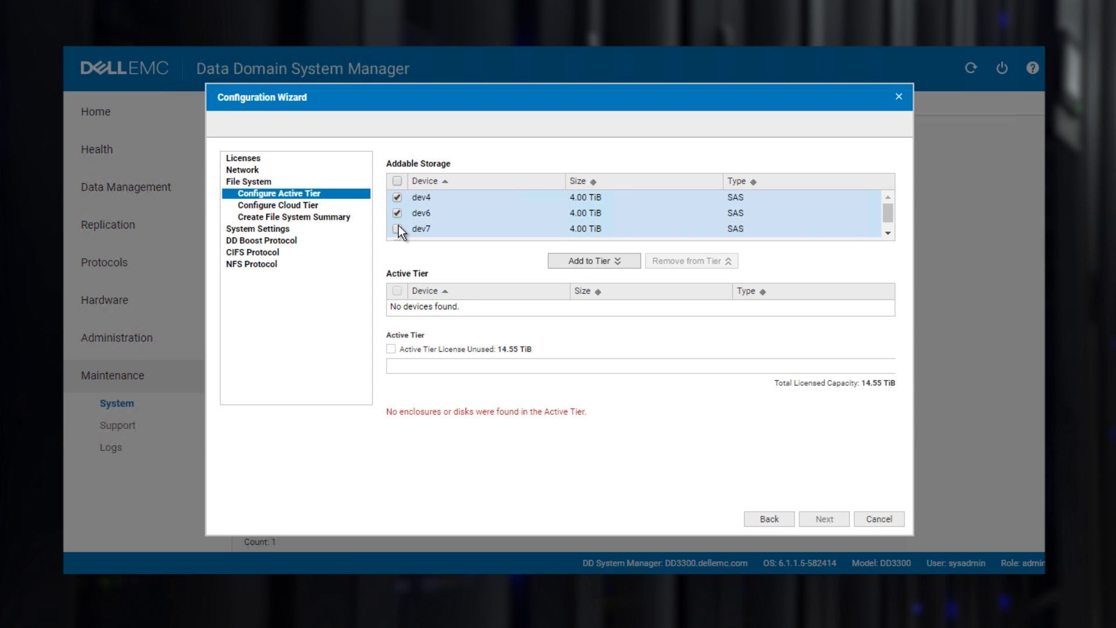
left_click(398, 229)
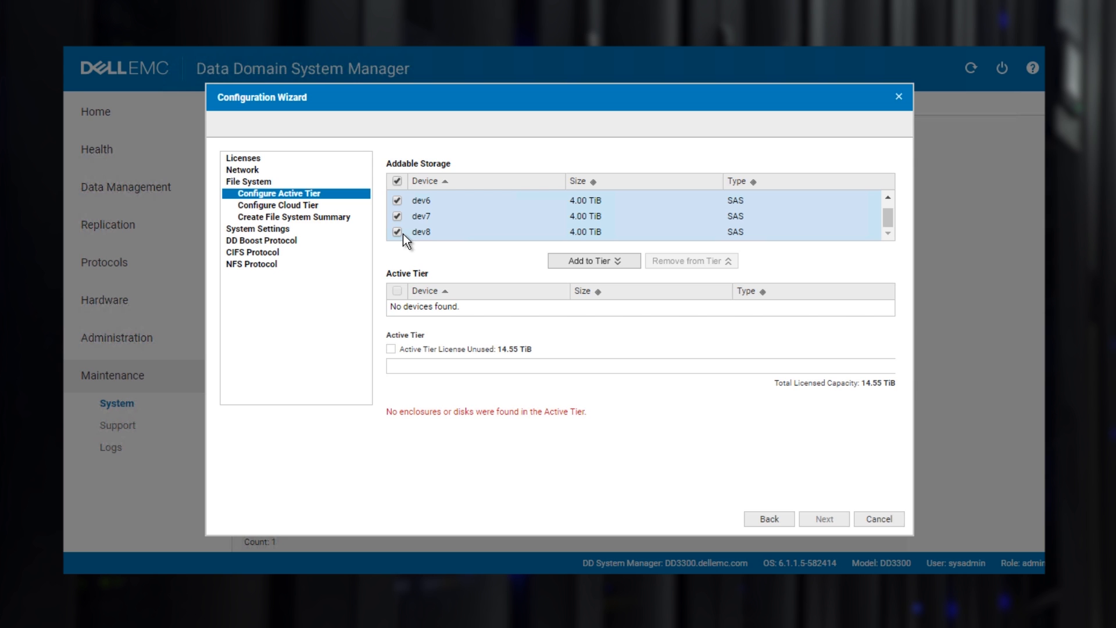
mouse_move(531, 259)
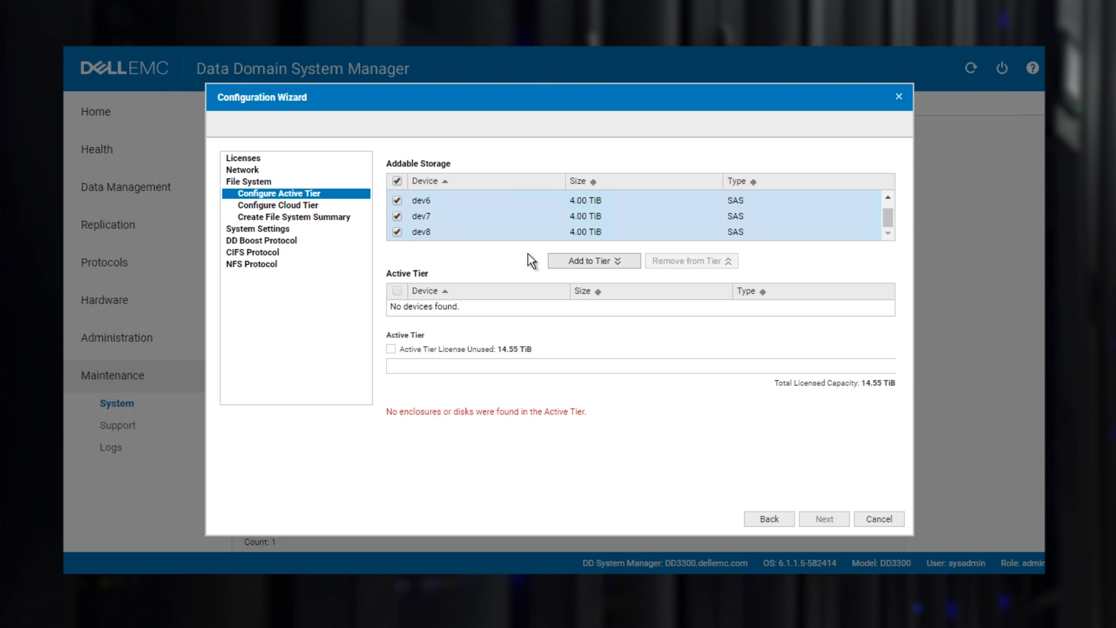
left_click(593, 259)
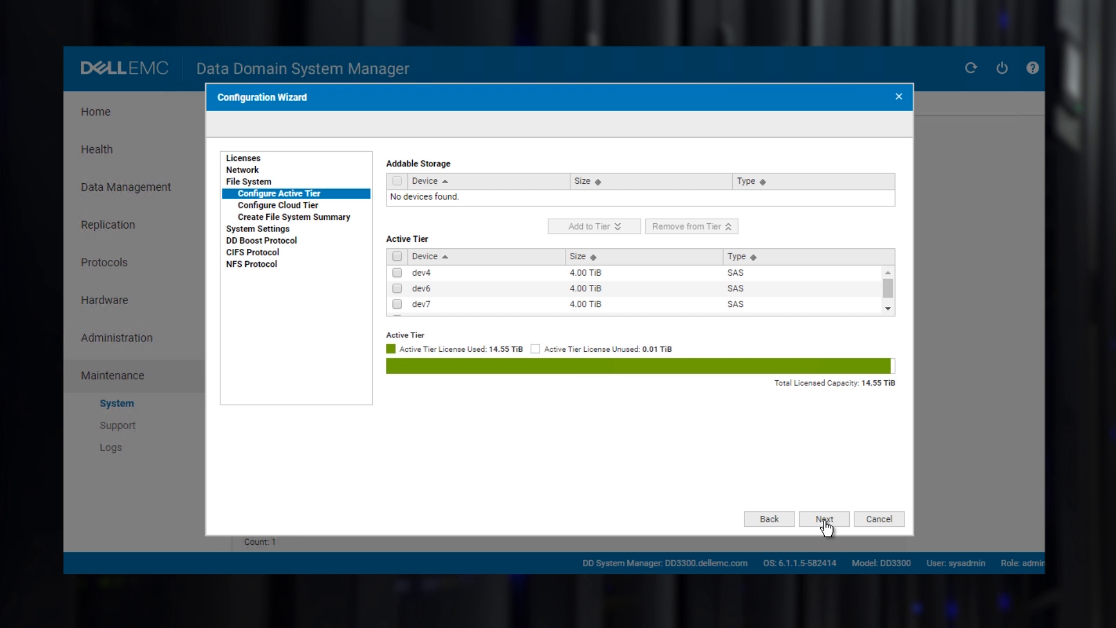
left_click(823, 518)
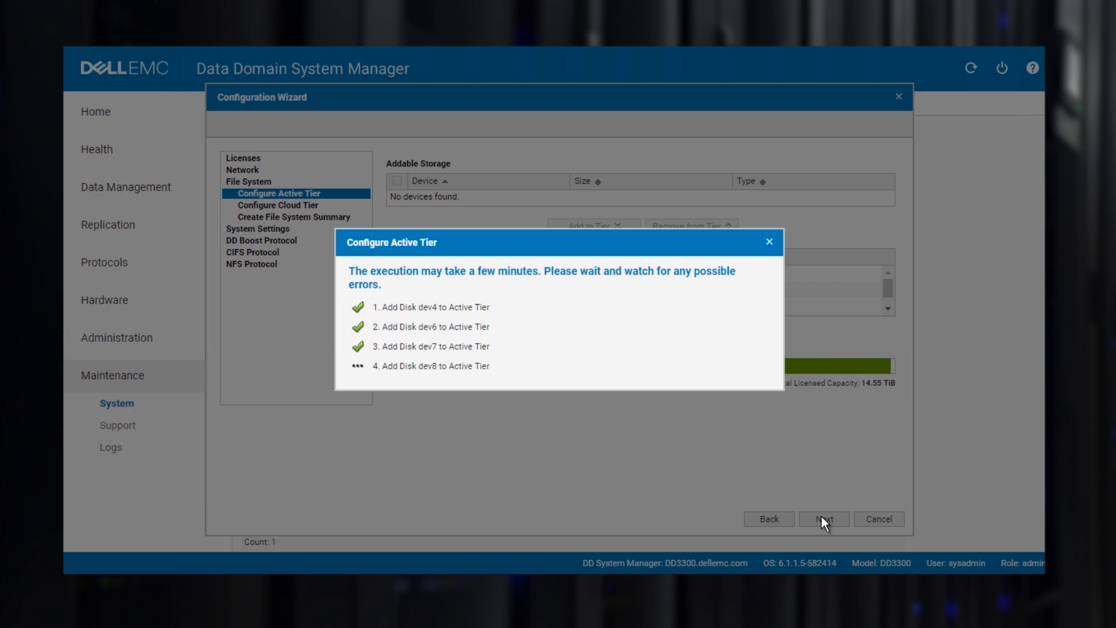
Skip the cloud tier and create the roughly 15.0 TiB file system.
left_click(823, 518)
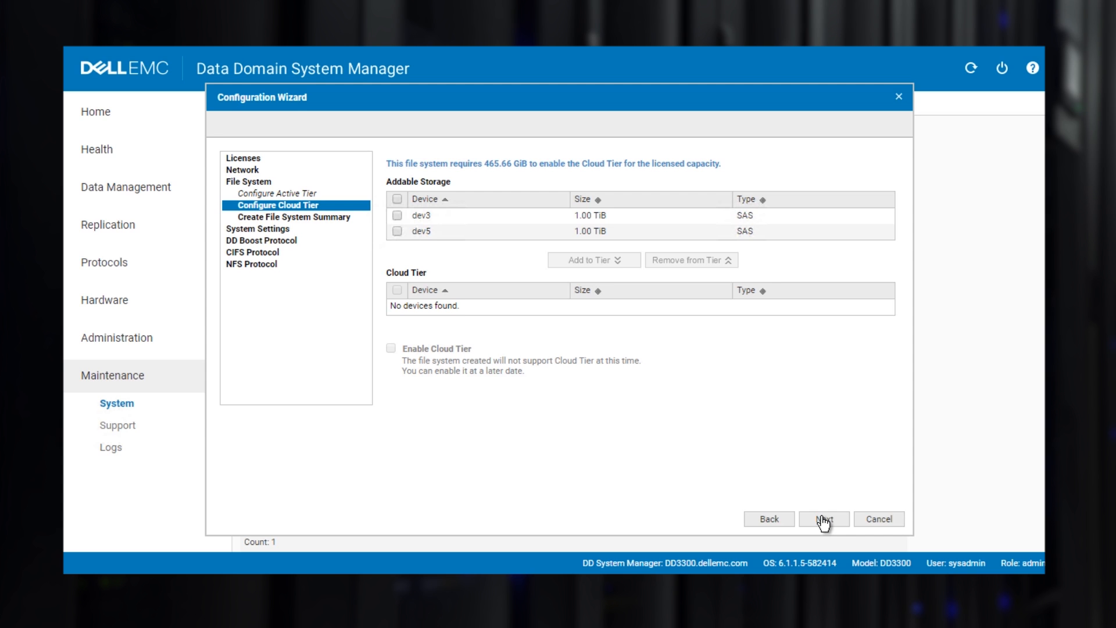
mouse_move(823, 526)
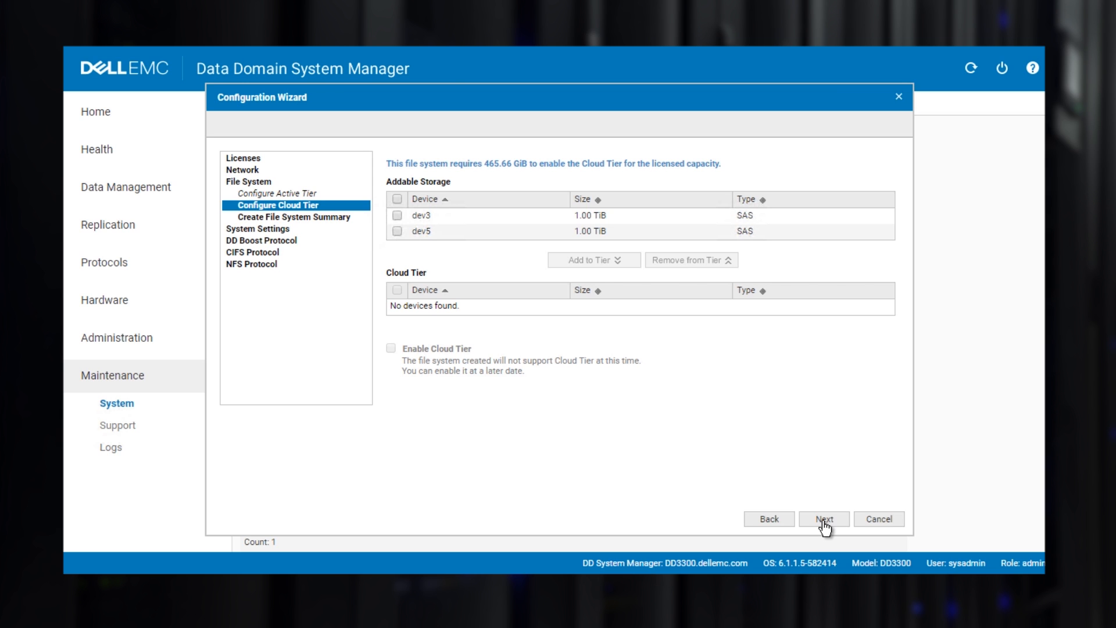
left_click(823, 518)
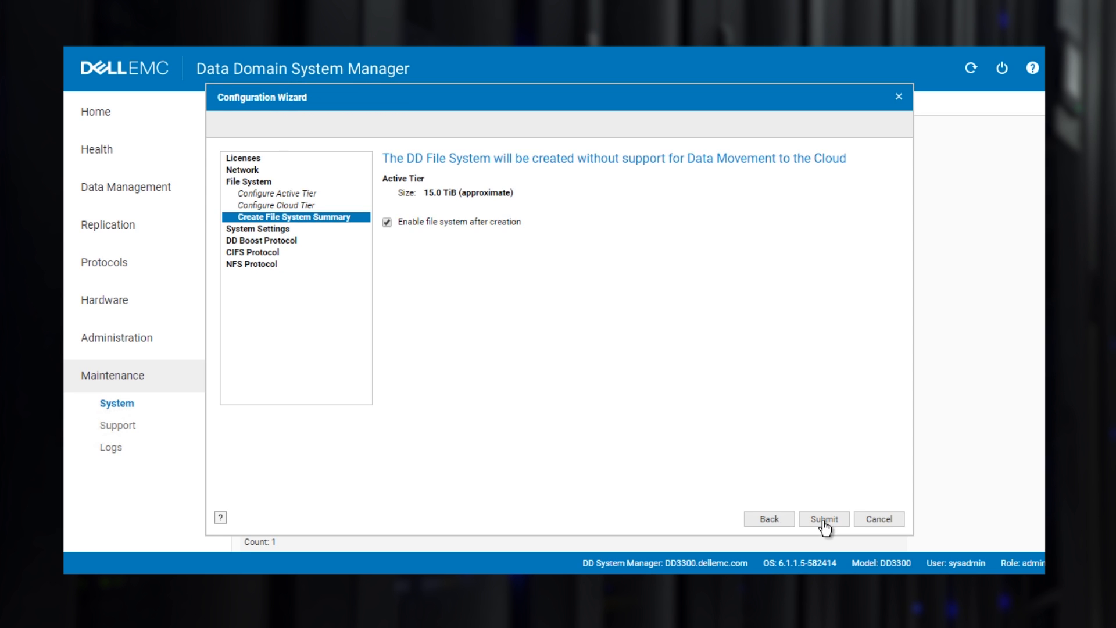
left_click(823, 519)
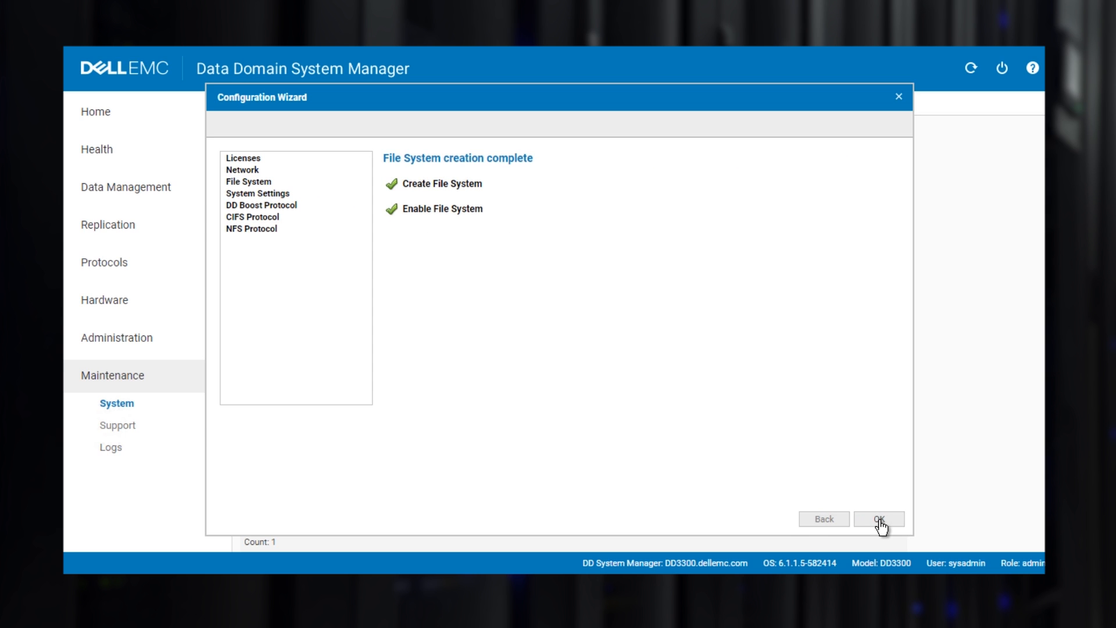
Submit system settings with mail server smtp.dellemc.com and location my lab.
left_click(880, 519)
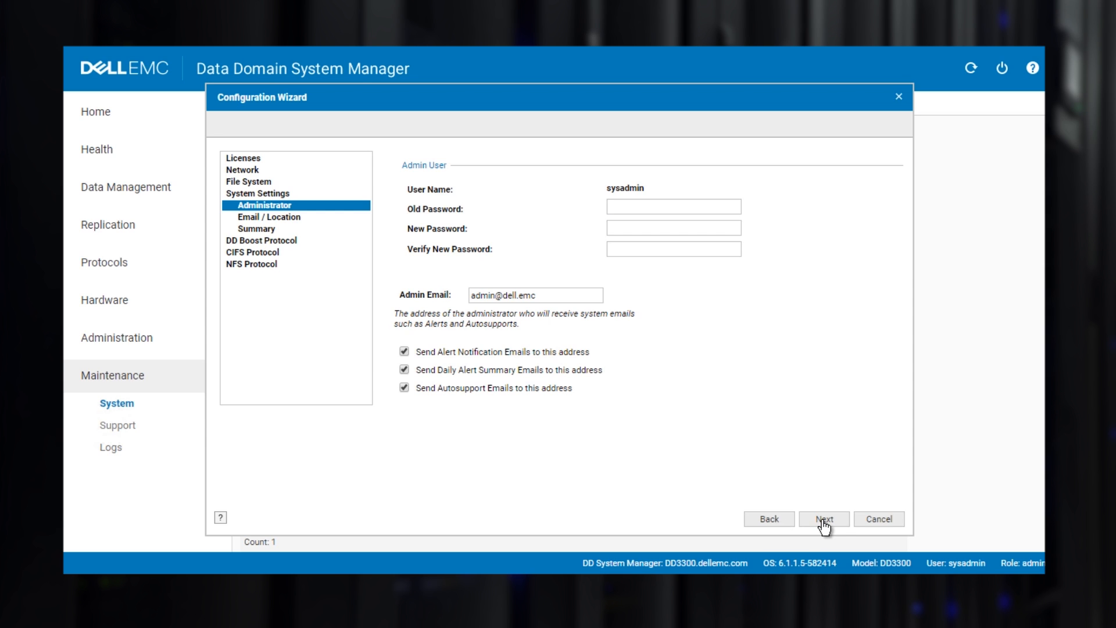
left_click(823, 518)
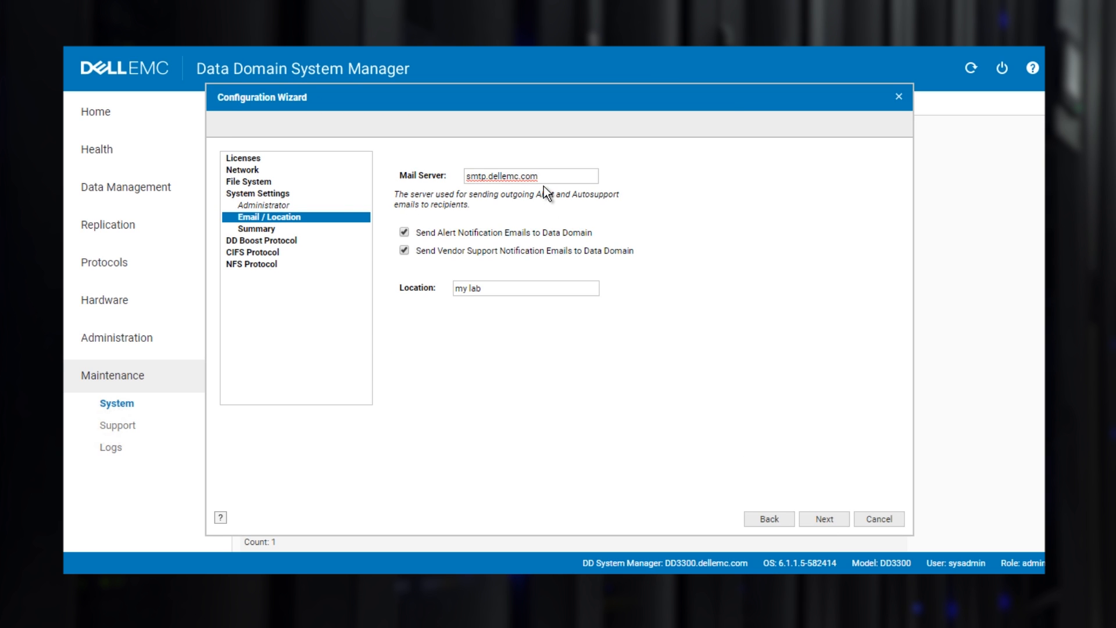
mouse_move(540, 302)
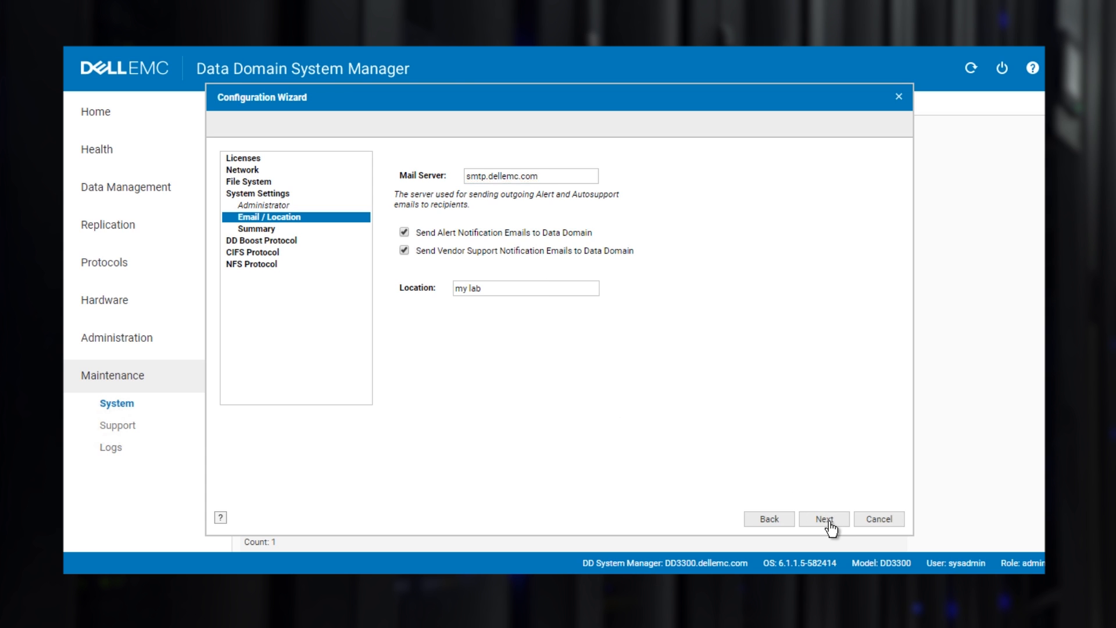
left_click(823, 518)
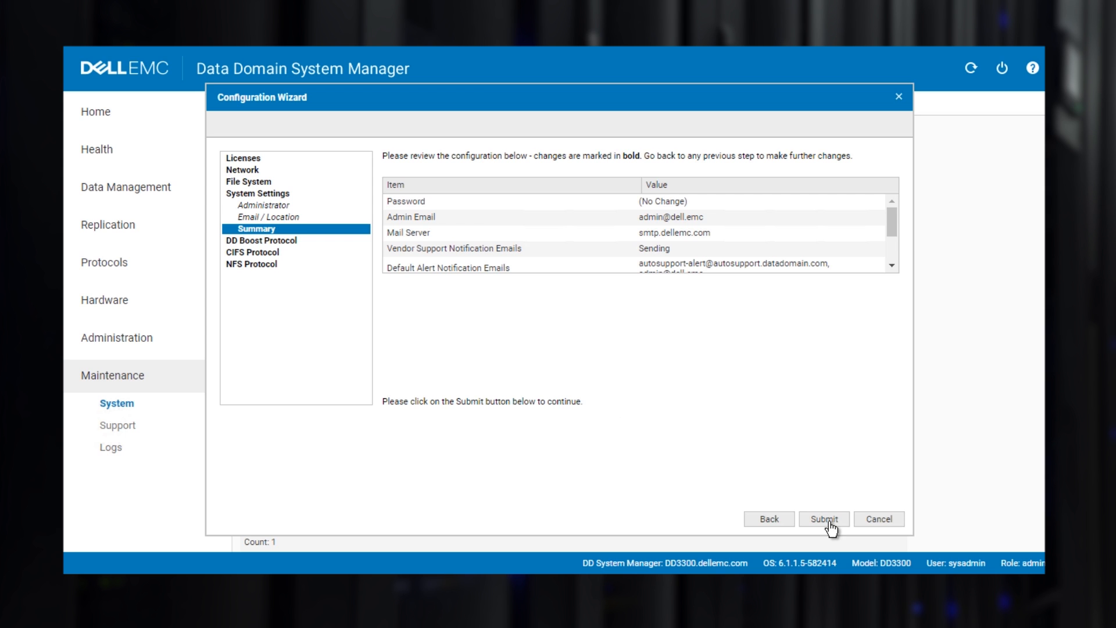
left_click(823, 519)
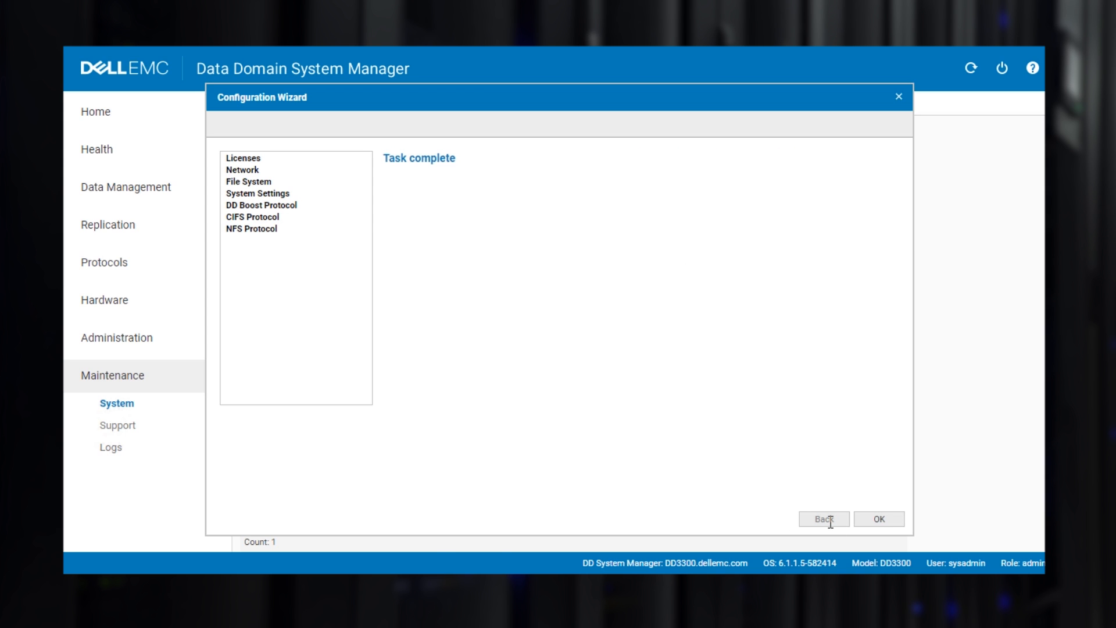
left_click(823, 518)
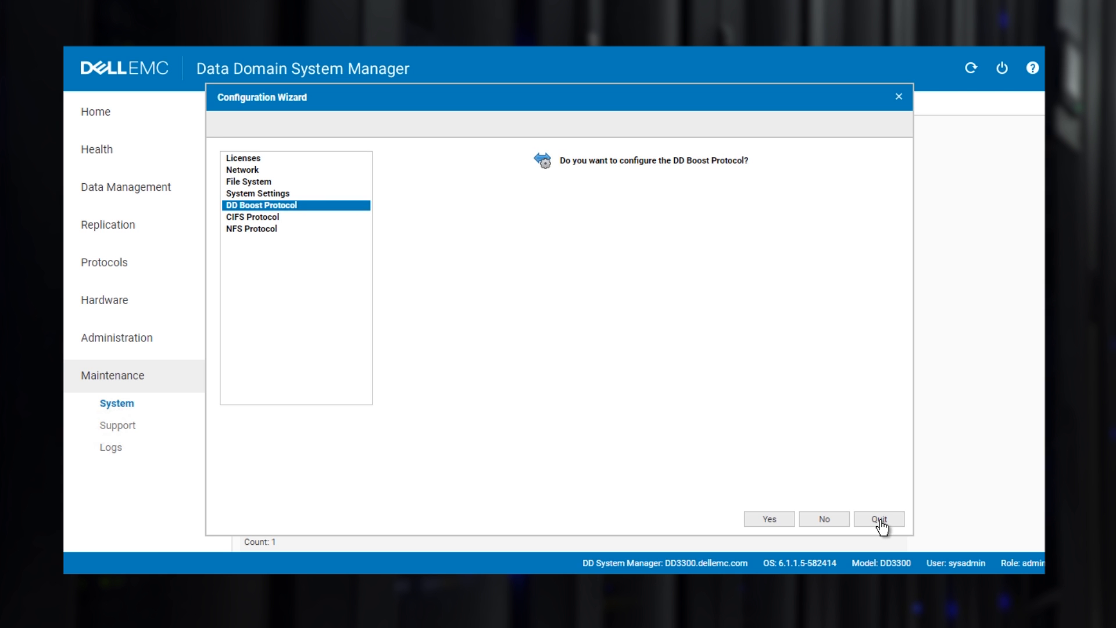
Enable DD Boost with storage unit StorageUnit1 owned by boostuser and submit.
left_click(768, 518)
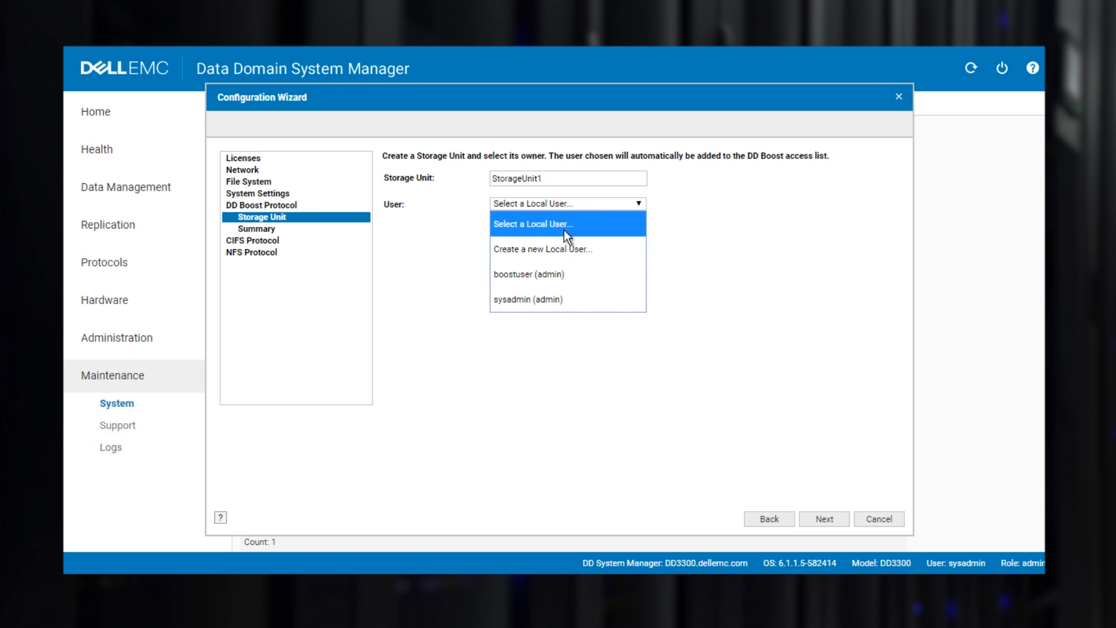
left_click(527, 274)
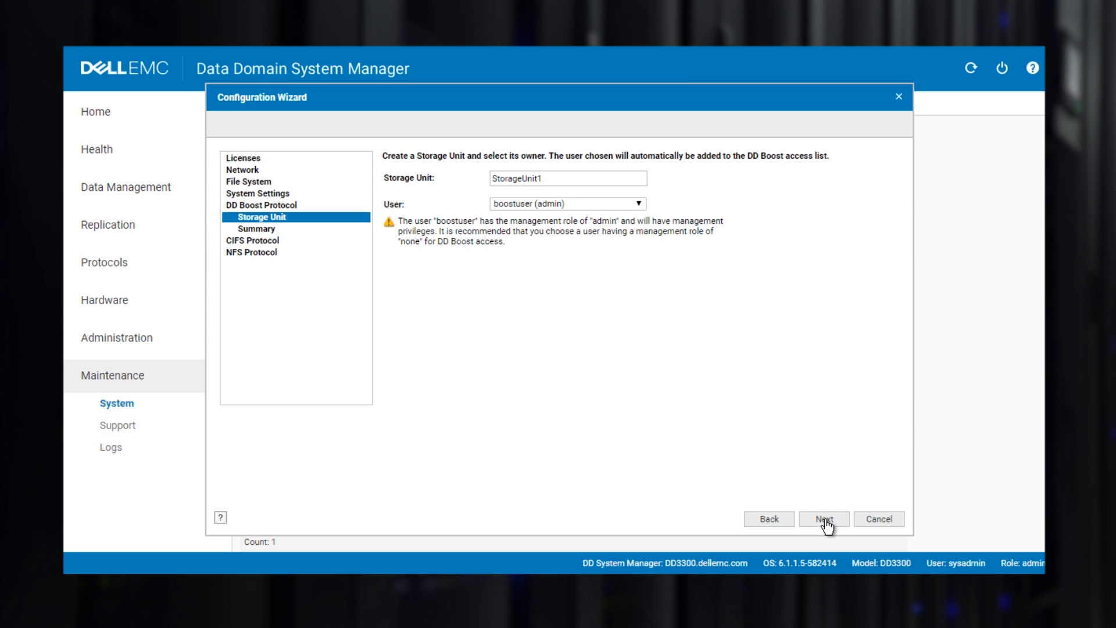
left_click(824, 518)
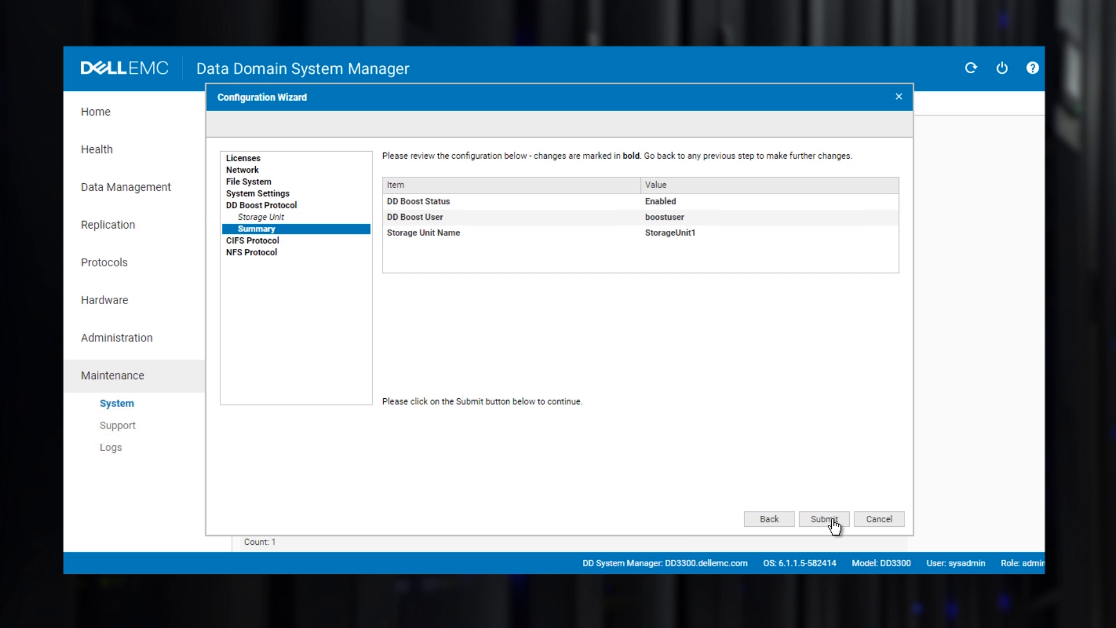
left_click(823, 518)
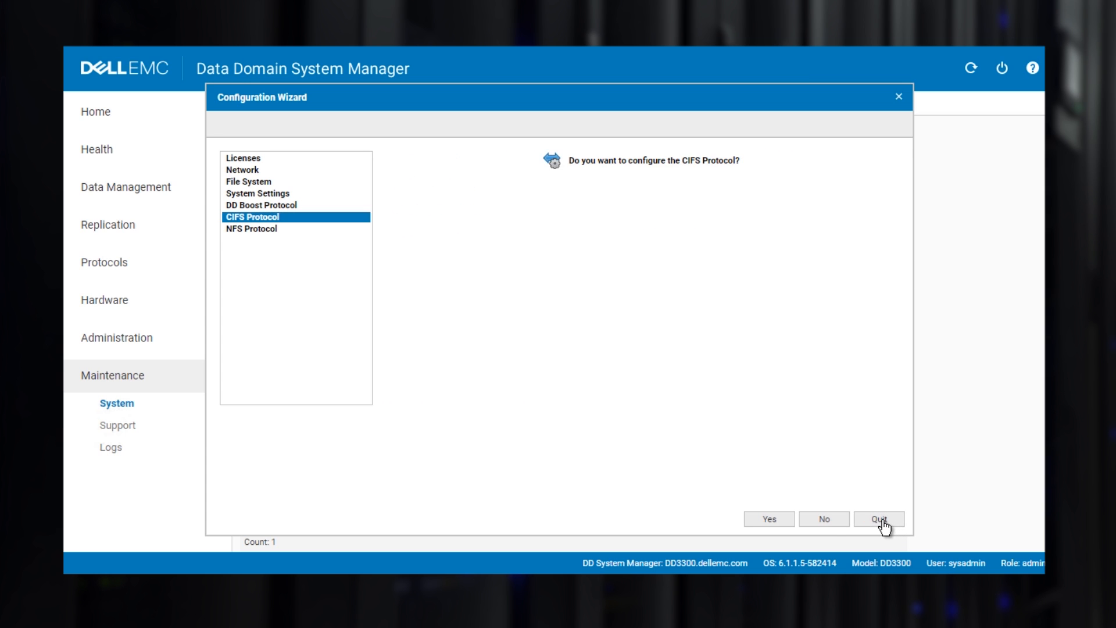
mouse_move(769, 523)
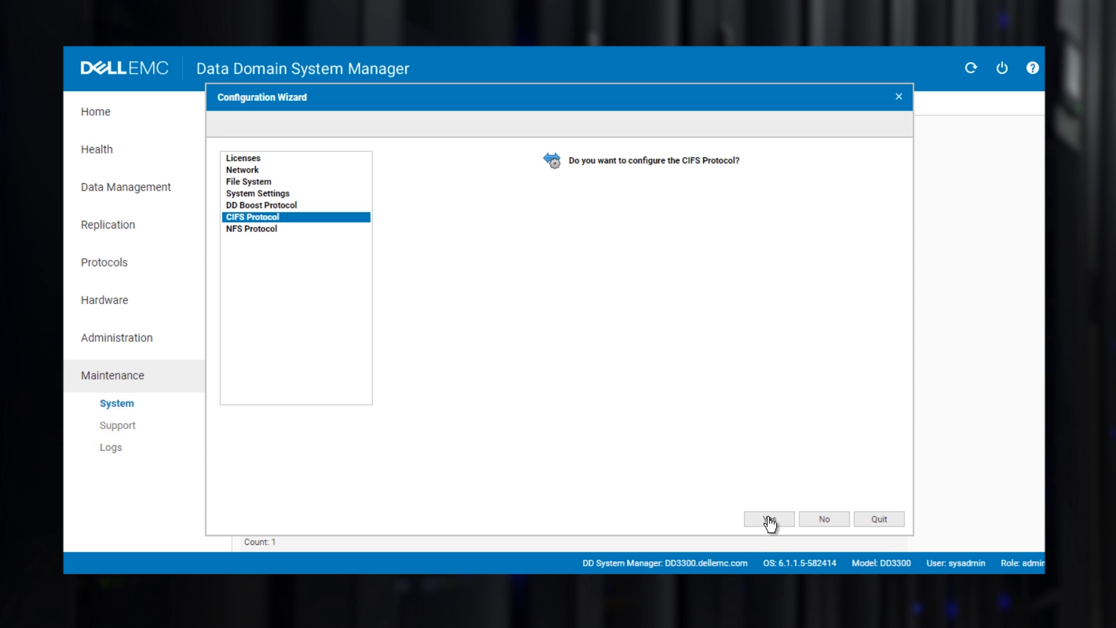
Create CIFS share cifs1 at /data/col1/cifs1, creating its missing MTree.
left_click(769, 518)
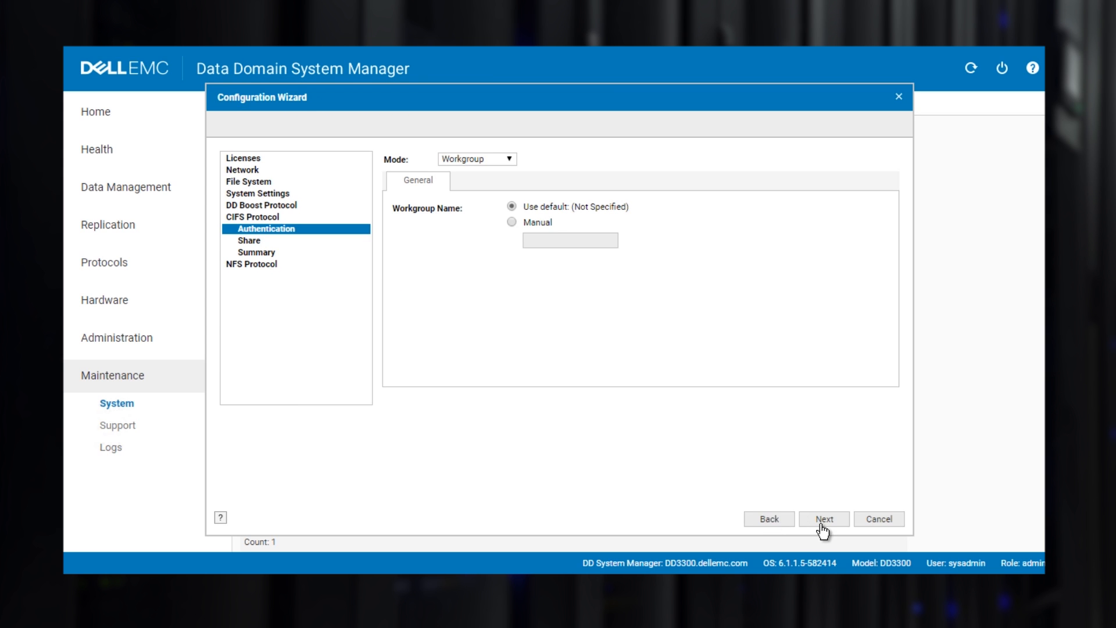
left_click(823, 518)
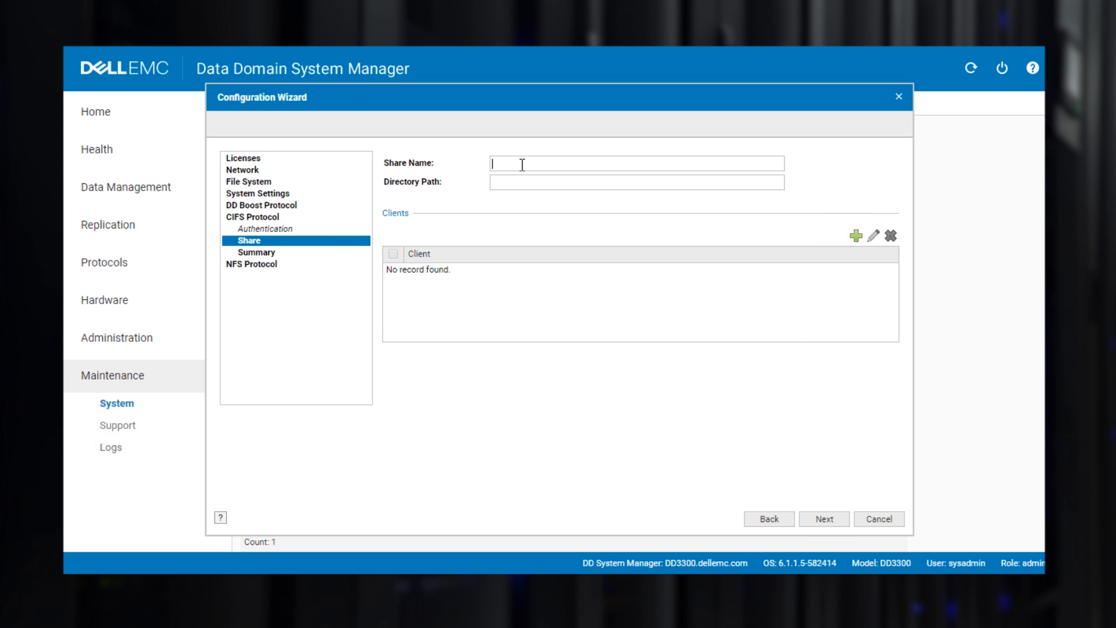
type("cif")
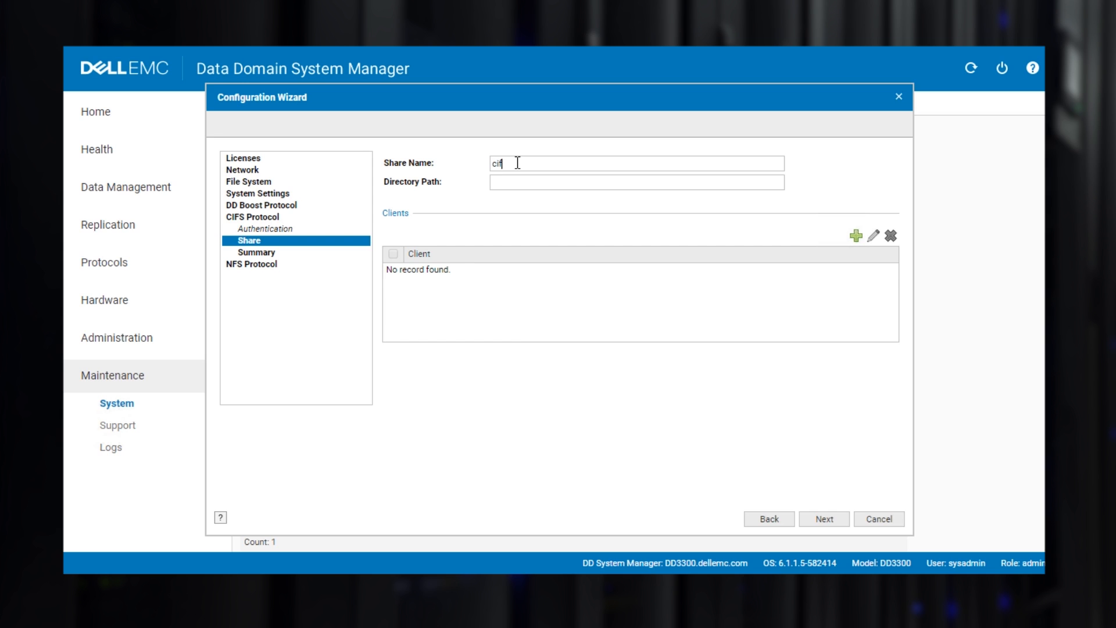
type("/data")
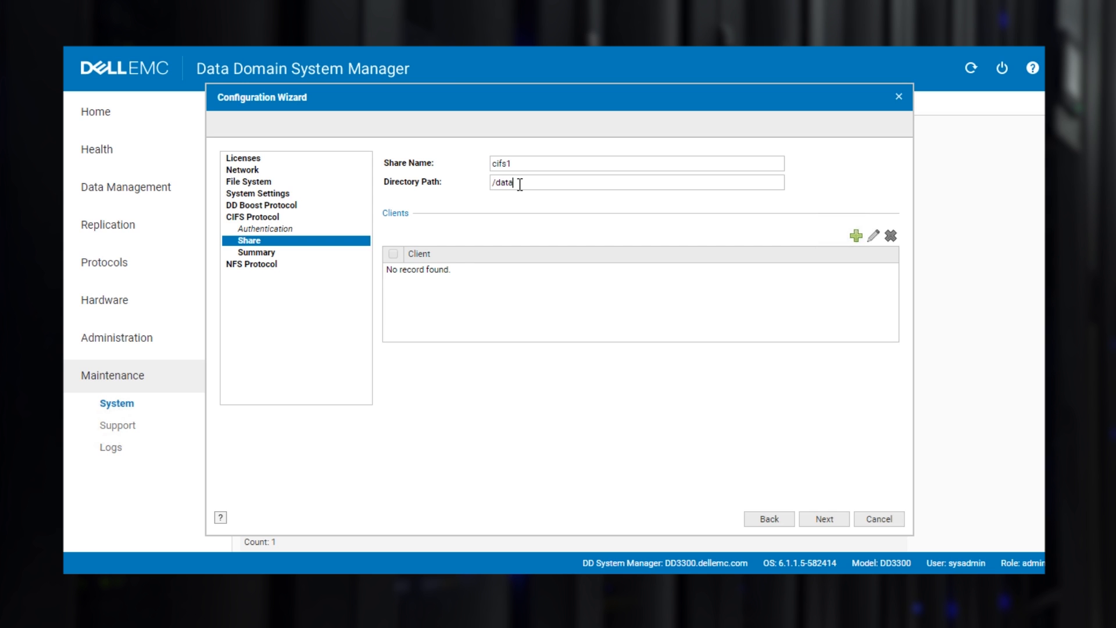
type("/col1")
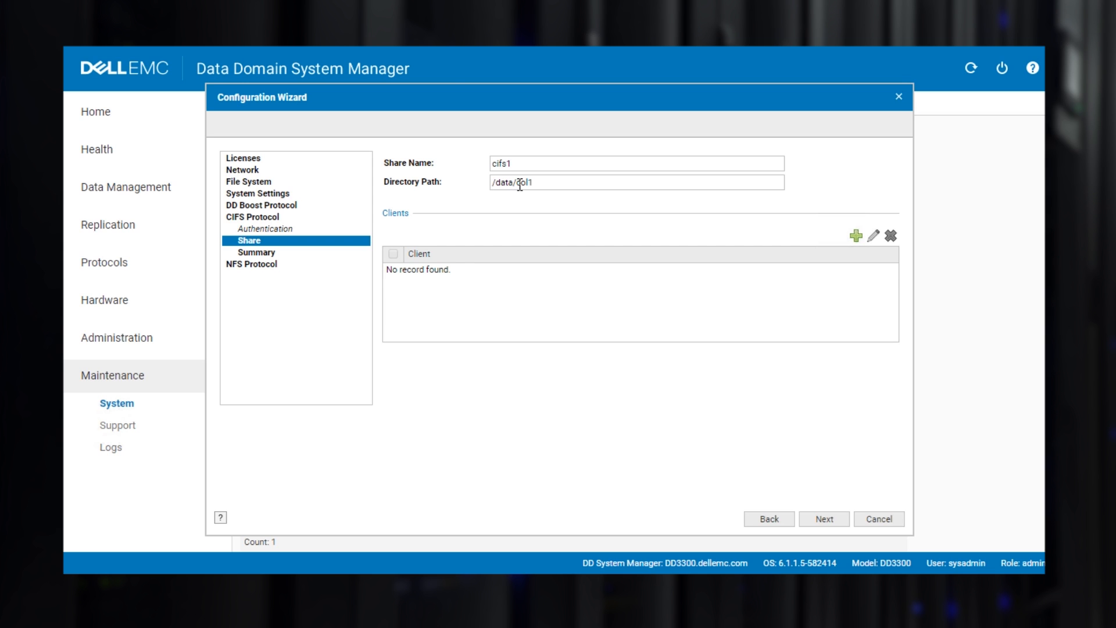
type("/cifs1")
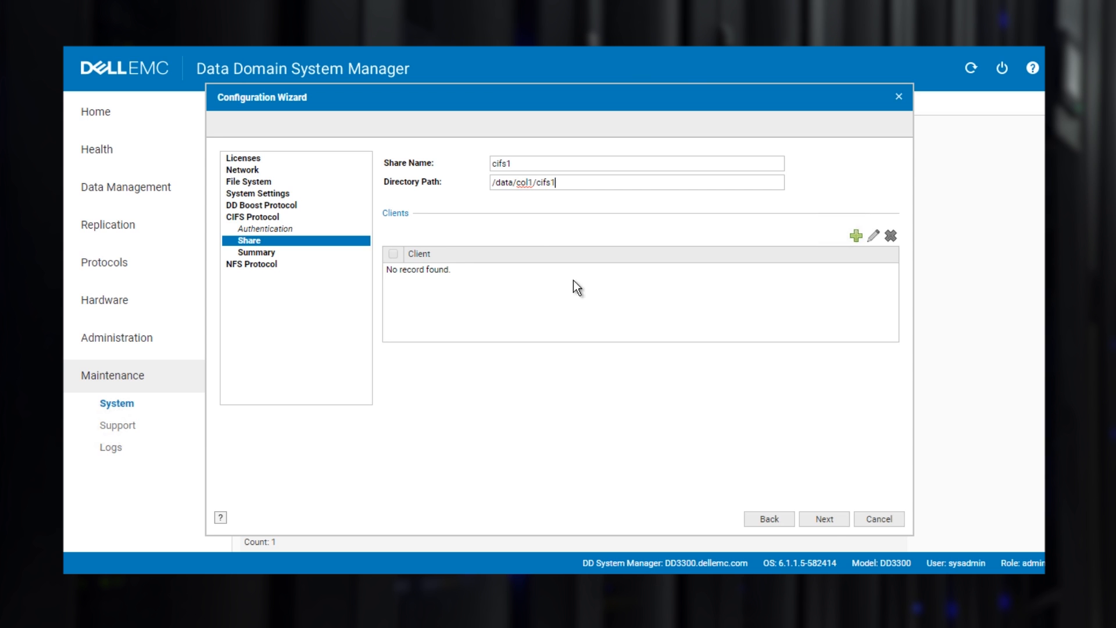
left_click(823, 518)
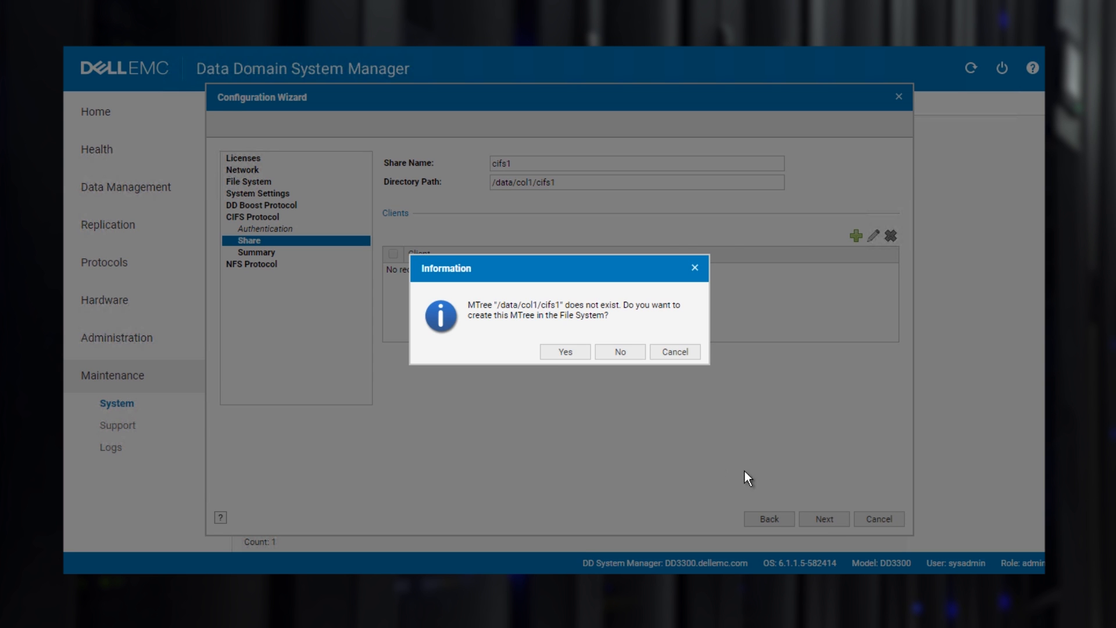
left_click(562, 351)
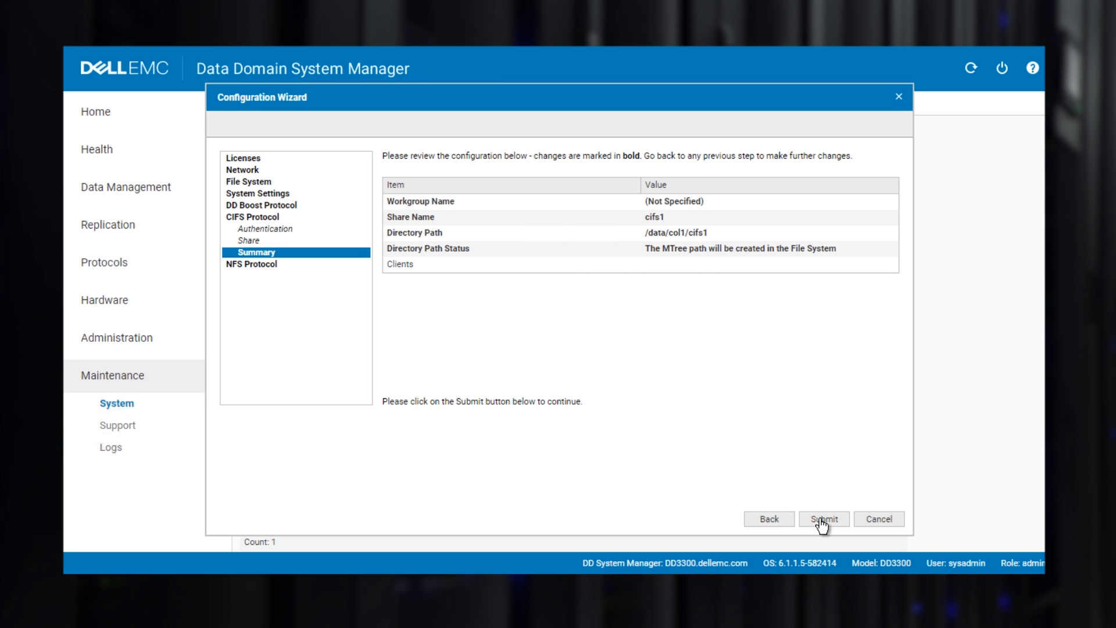
left_click(823, 519)
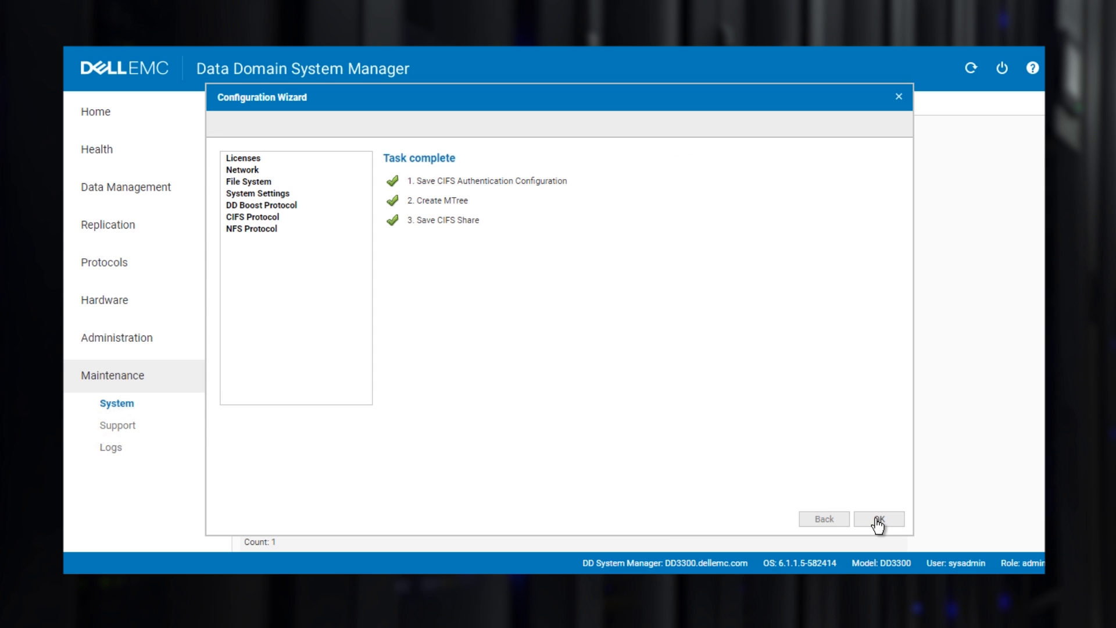
left_click(878, 519)
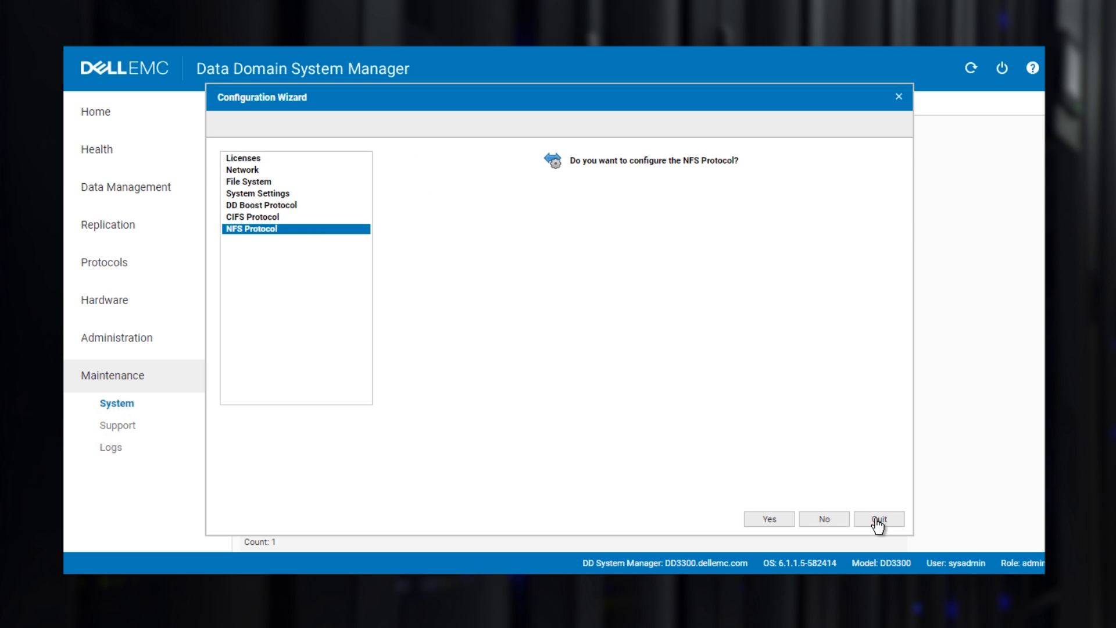
mouse_move(769, 518)
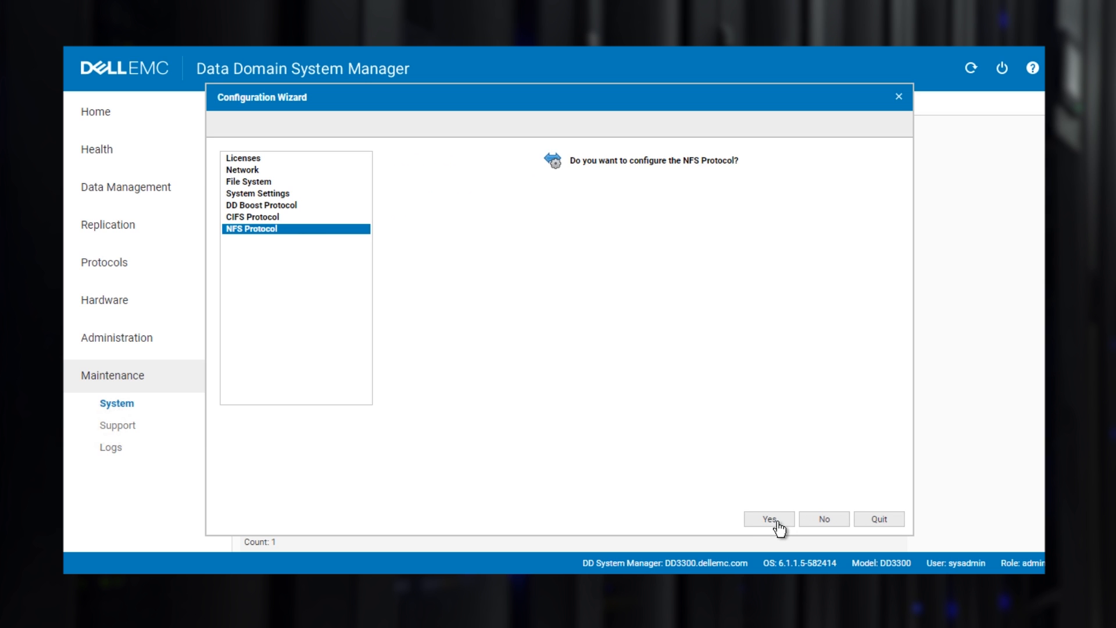
Enter NFS export name nfs1 with path /data/col1/nfs1.
left_click(768, 519)
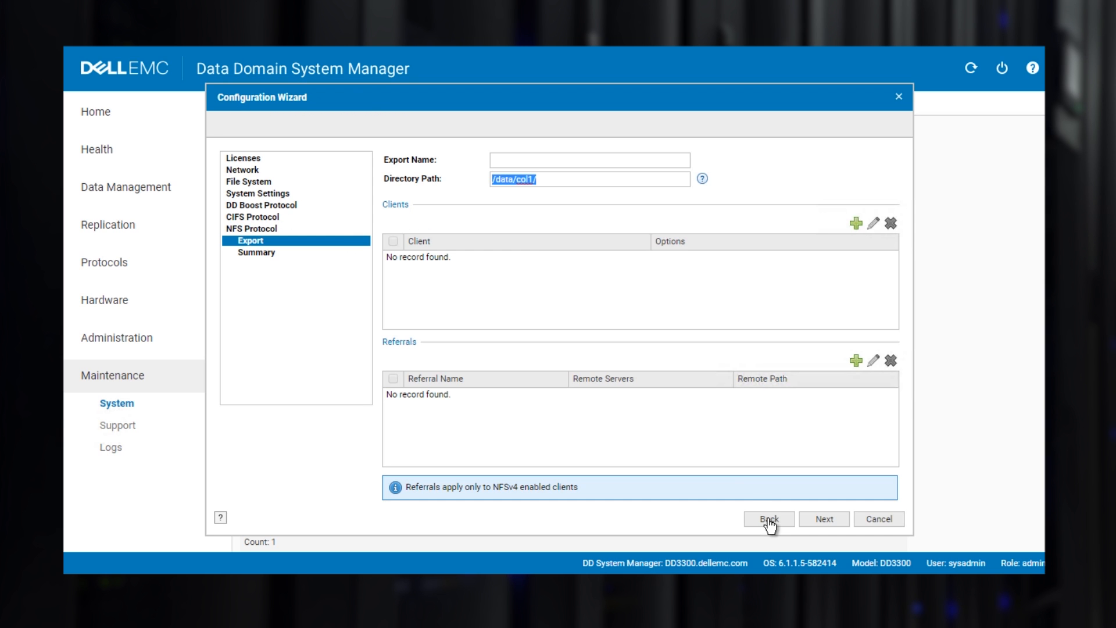
type("nf")
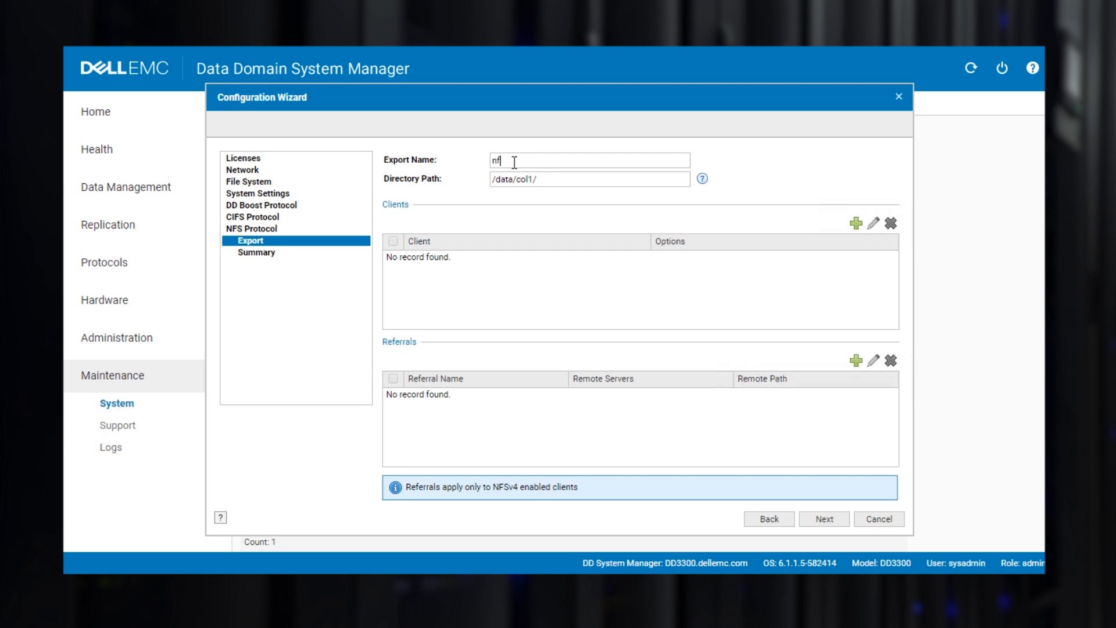
type("s1")
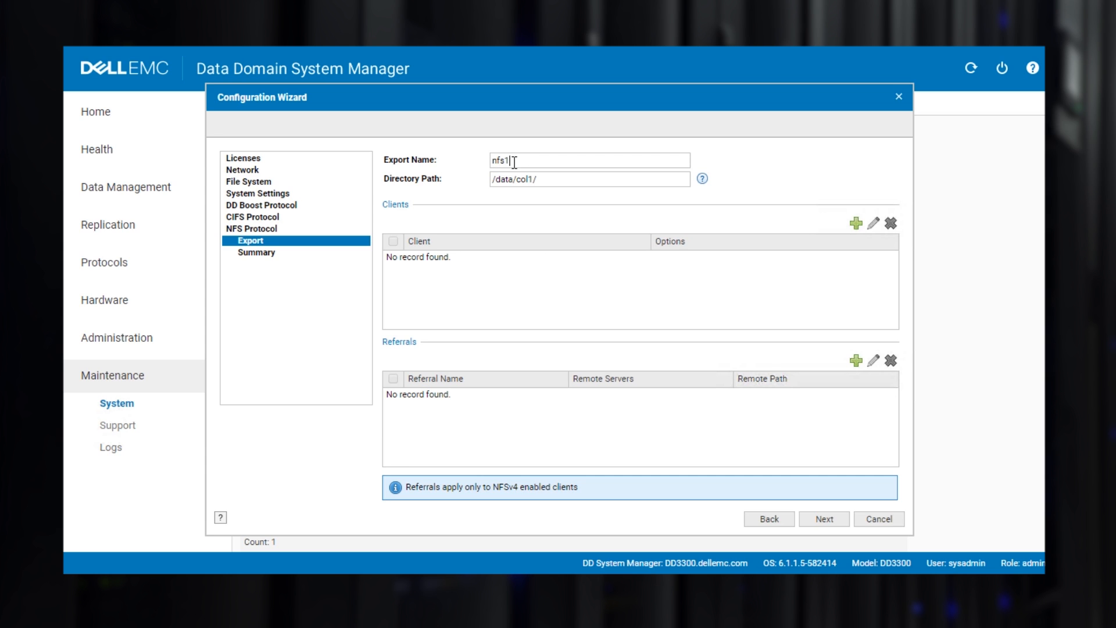
left_click(560, 179)
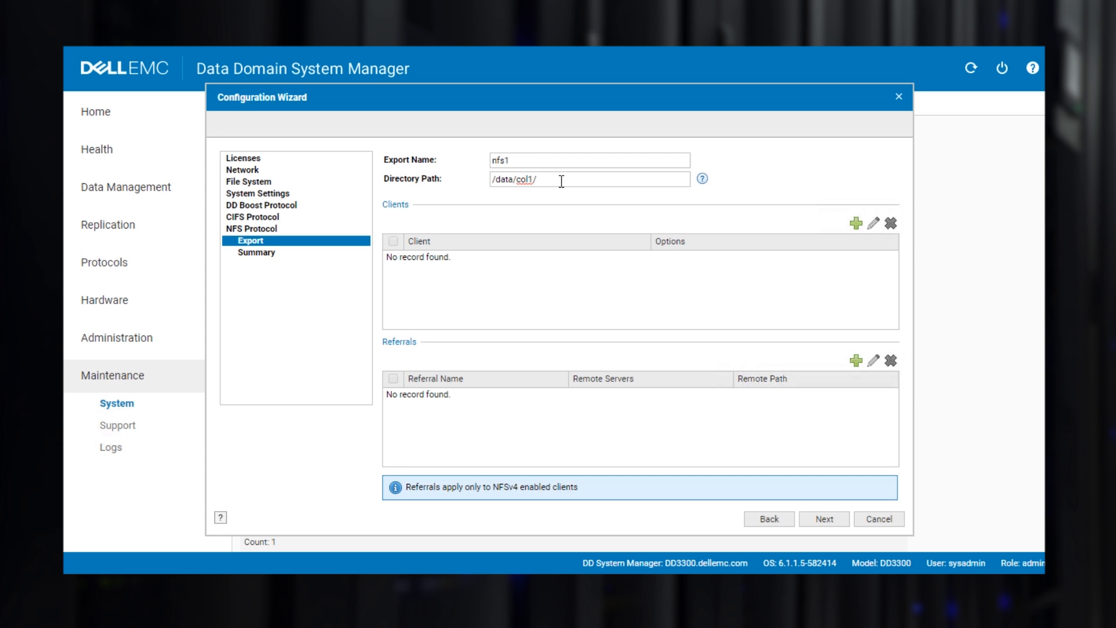
type("nfs")
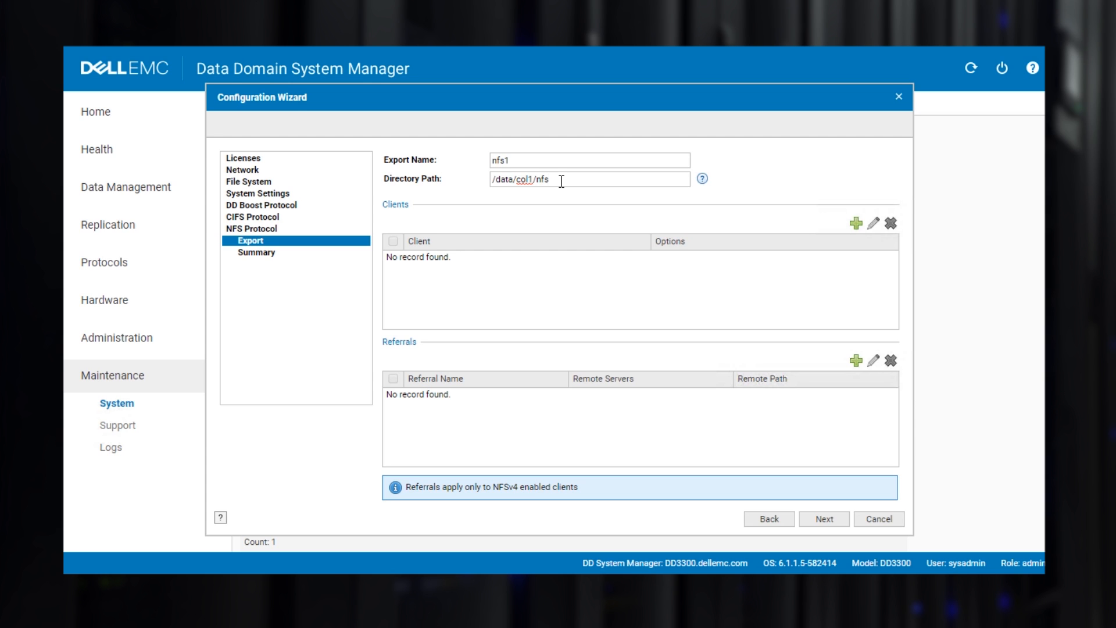
type("1")
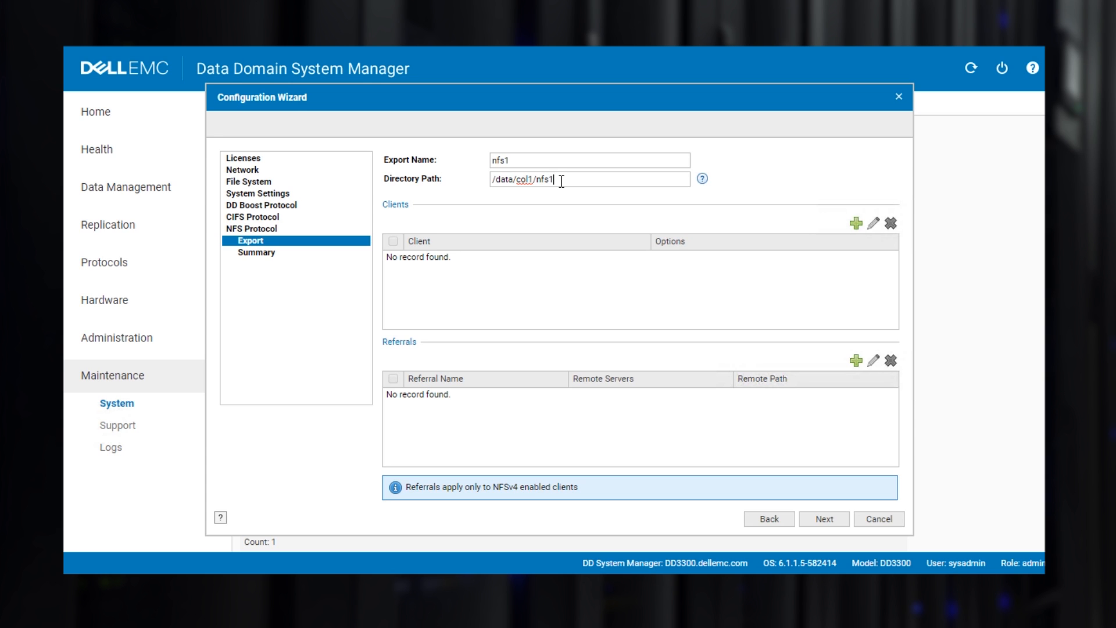
mouse_move(626, 265)
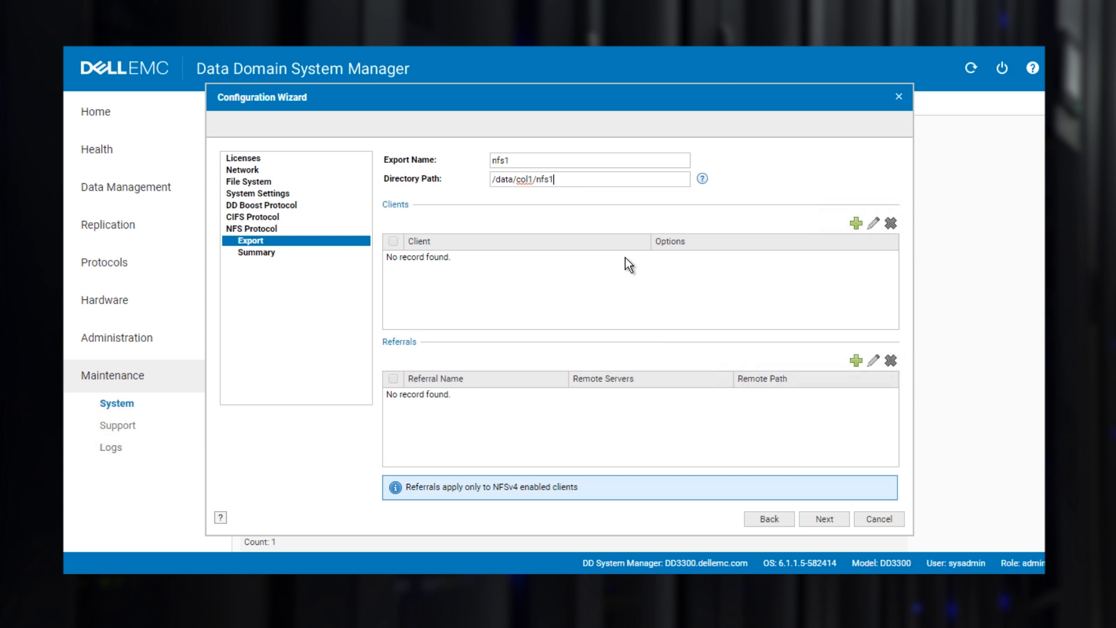
left_click(823, 518)
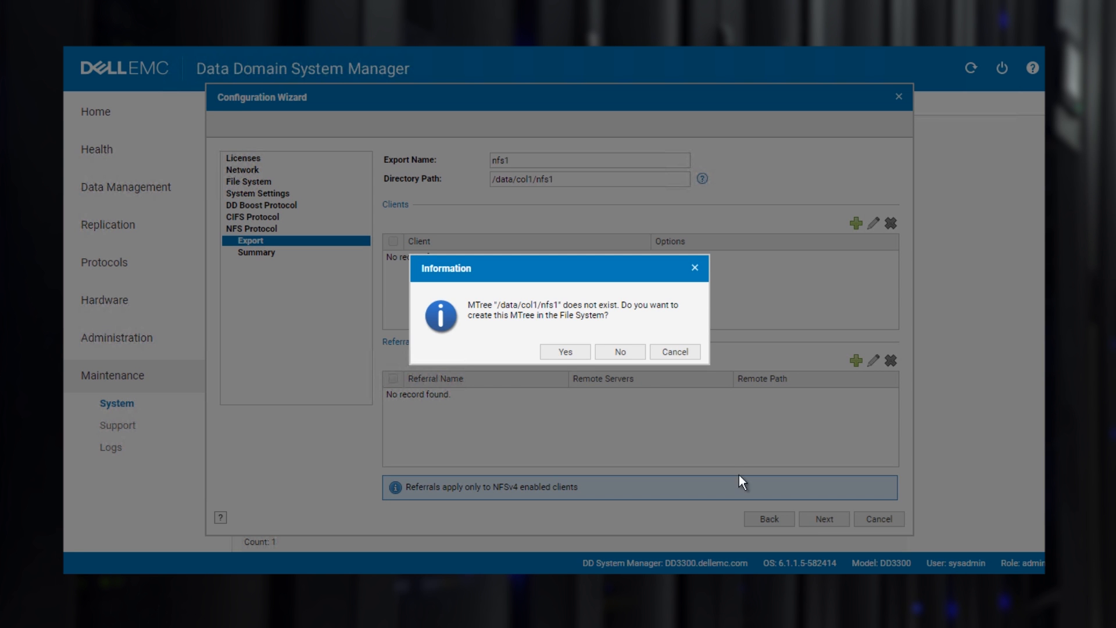
mouse_move(574, 357)
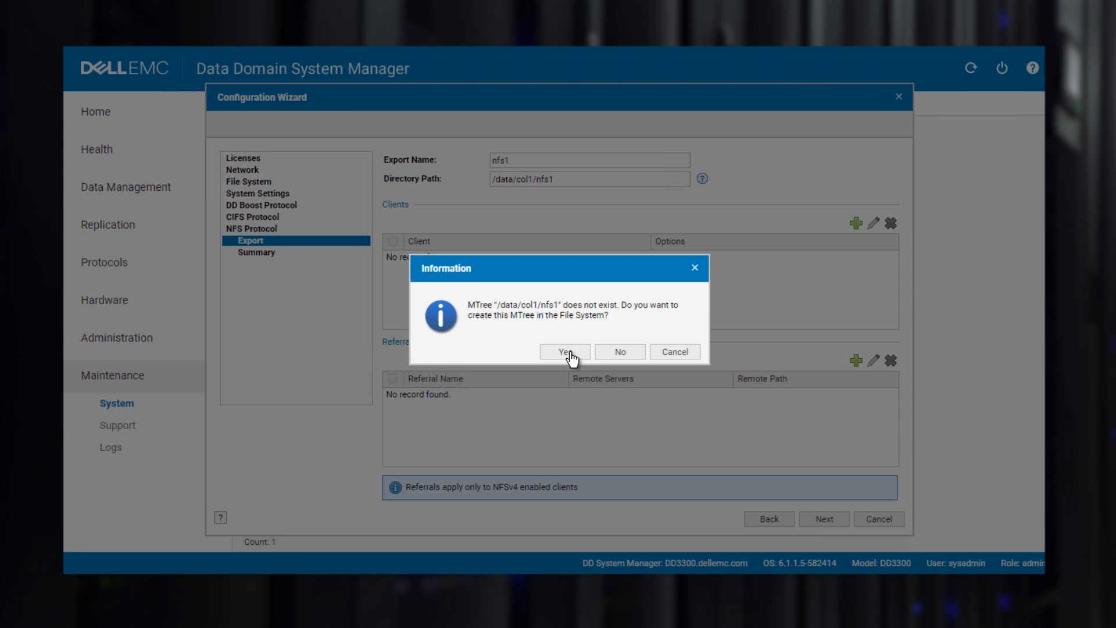
Create the nfs1 MTree, submit the export and finish the wizard.
left_click(563, 351)
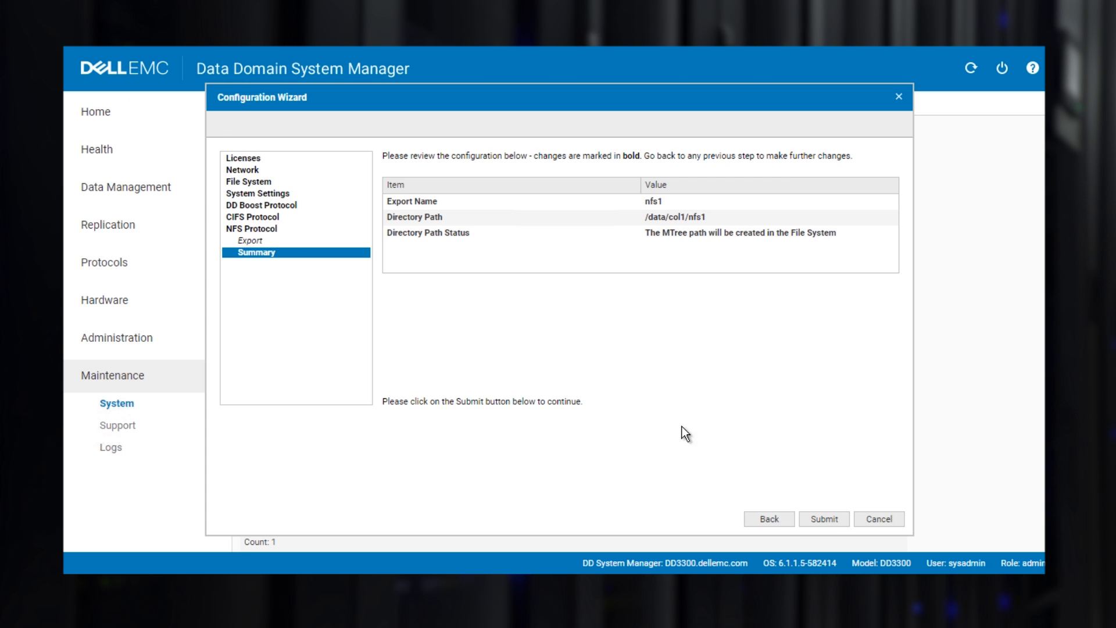
left_click(823, 519)
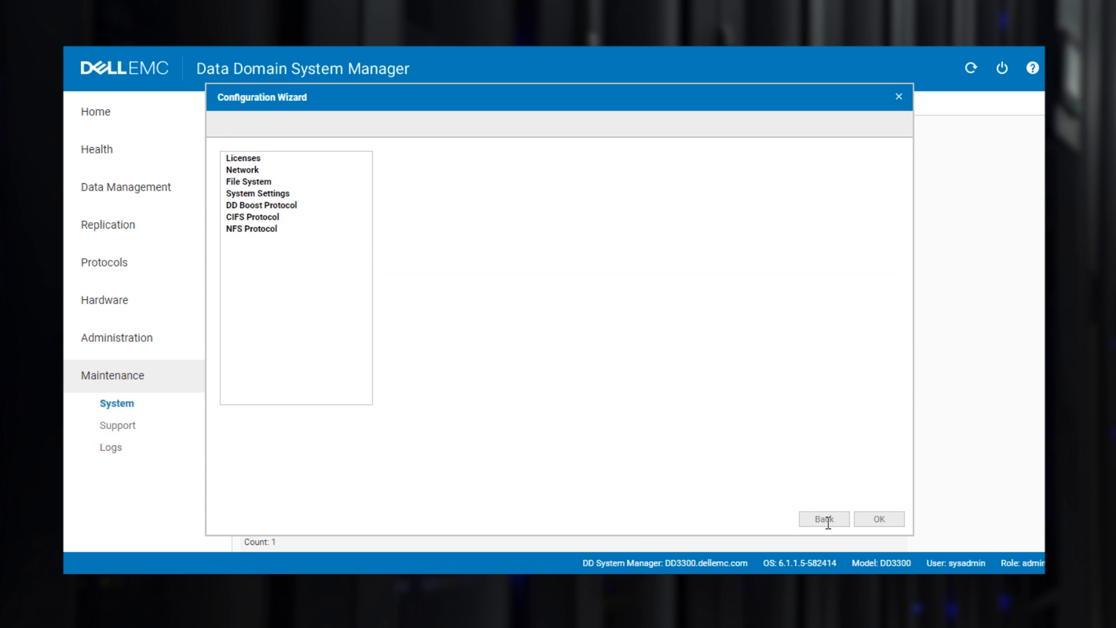
left_click(879, 518)
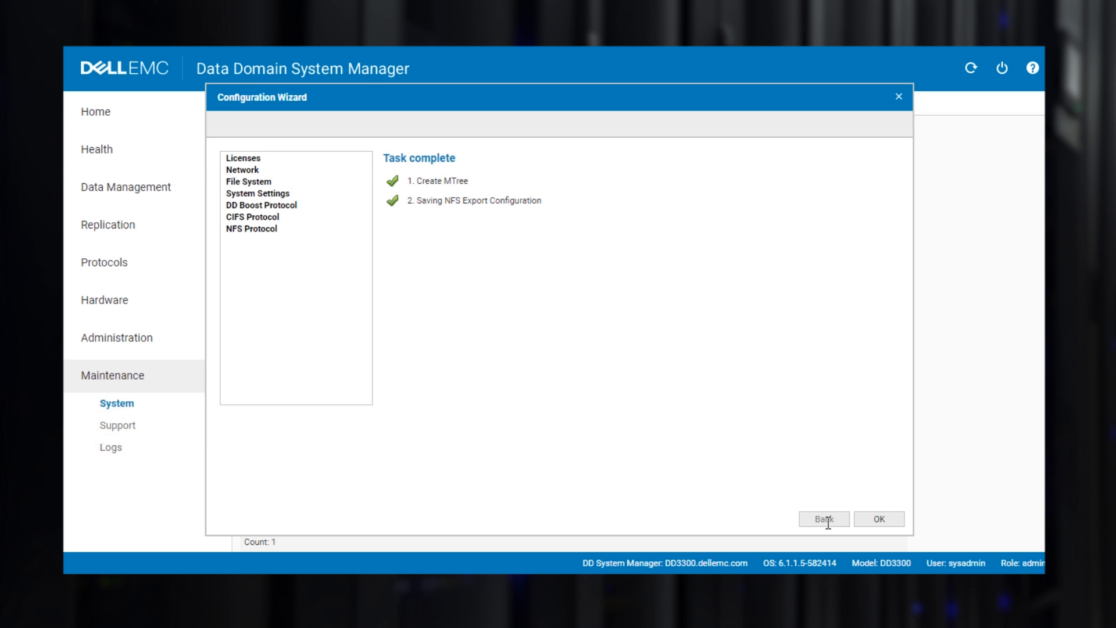
left_click(877, 518)
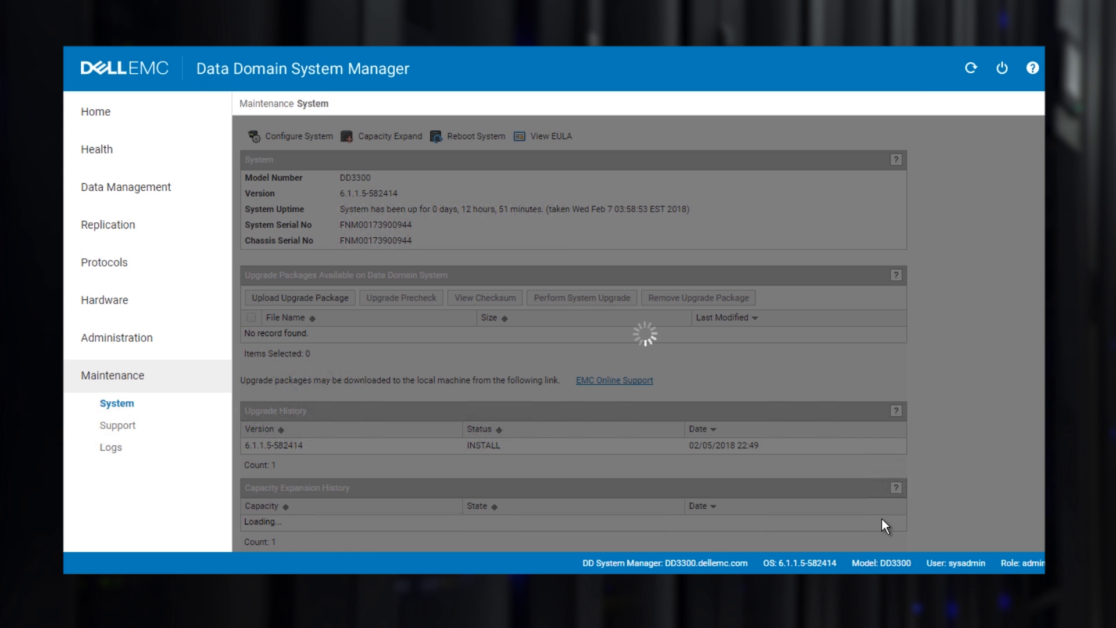